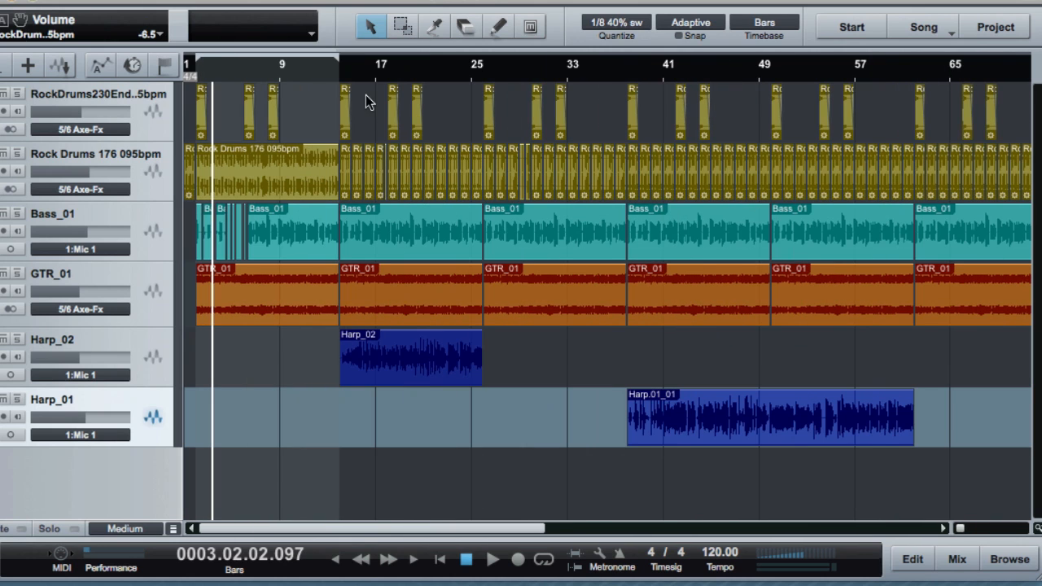
mouse_move(497, 187)
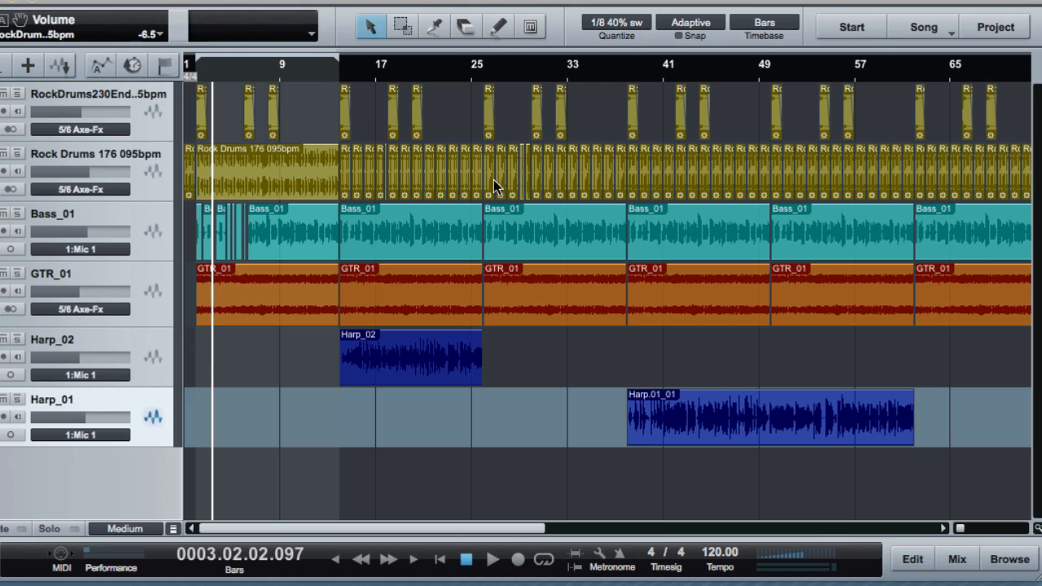
mouse_move(417, 369)
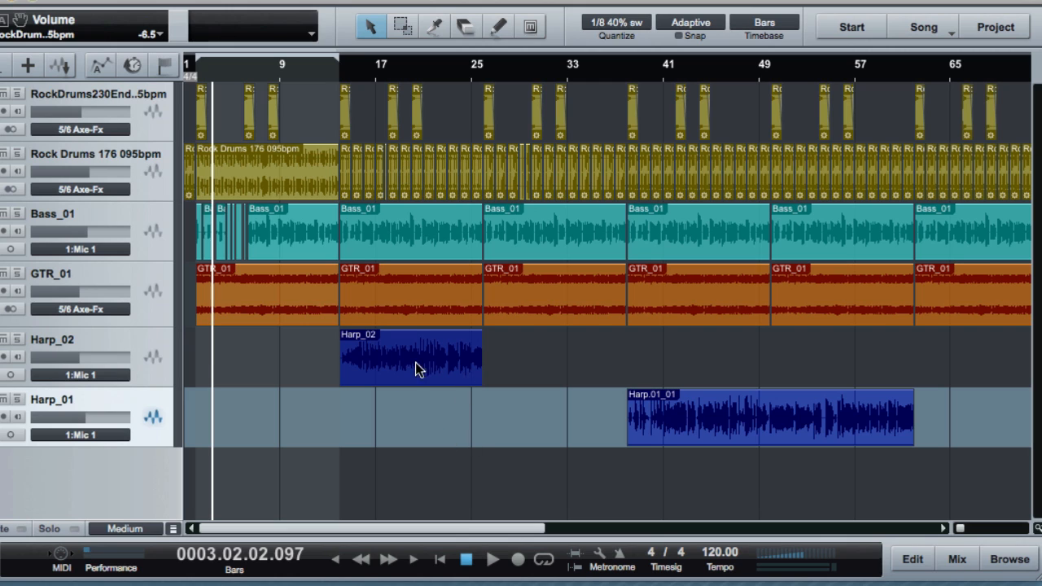
mouse_move(567, 360)
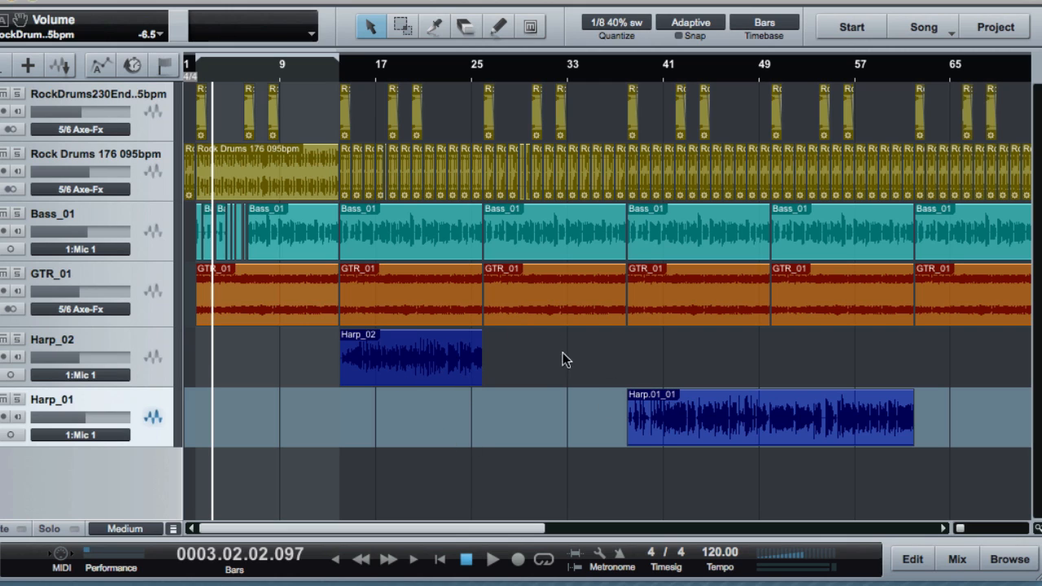
mouse_move(711, 473)
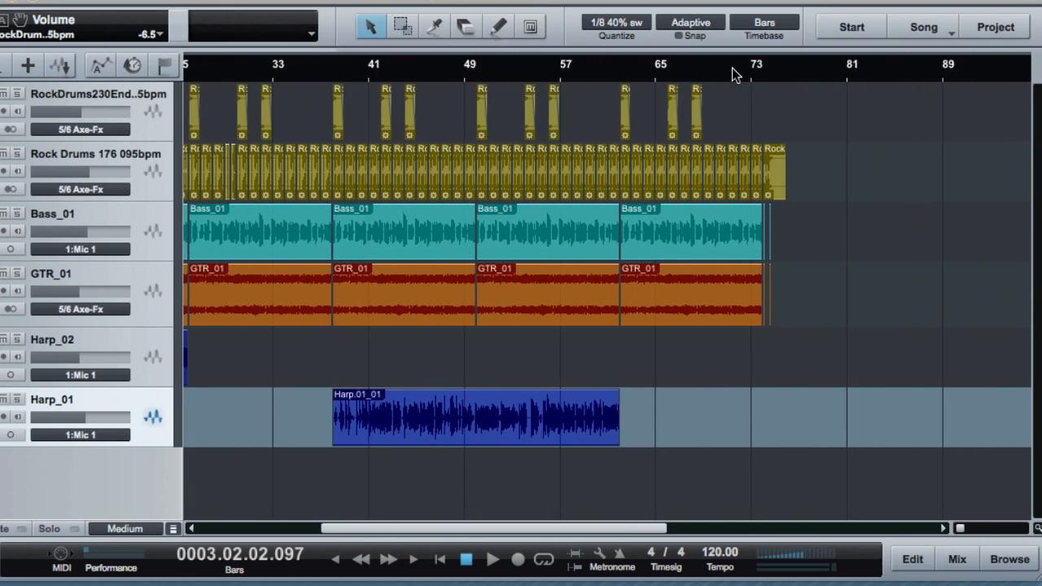
Step: Zoom in horizontally on the drum ending and the bass and guitar stabs at bar 74
left_click(492, 559)
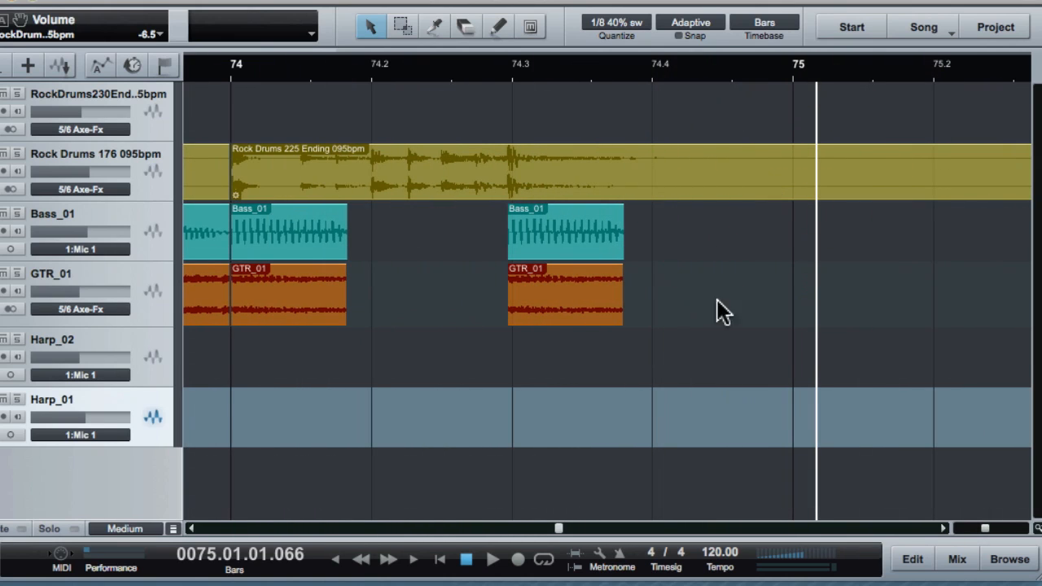
mouse_move(354, 114)
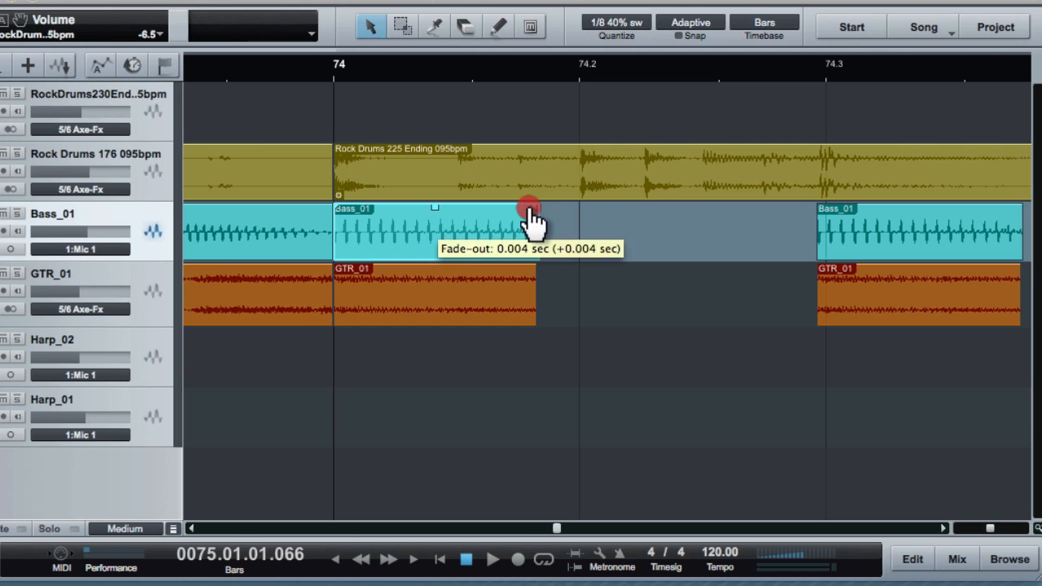
Step: Add short fade-outs to the first and later bass stabs at bar 74
left_click(435, 293)
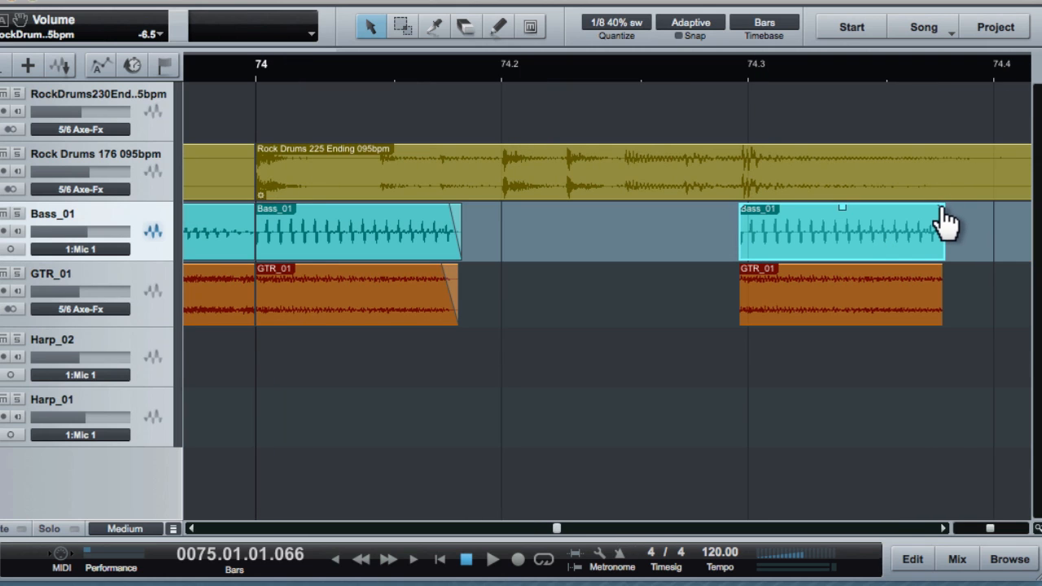
left_click(839, 294)
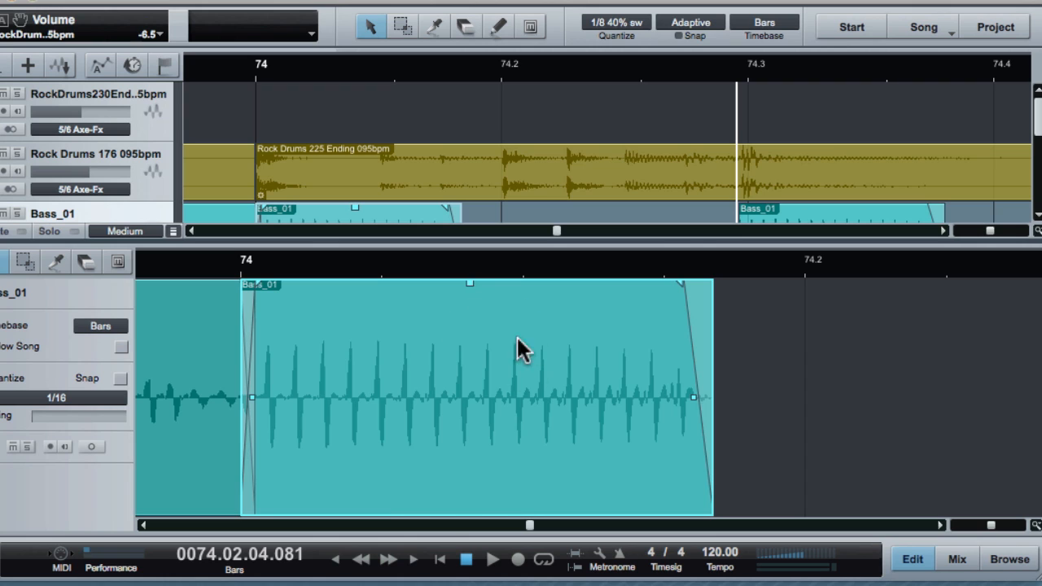
mouse_move(491, 358)
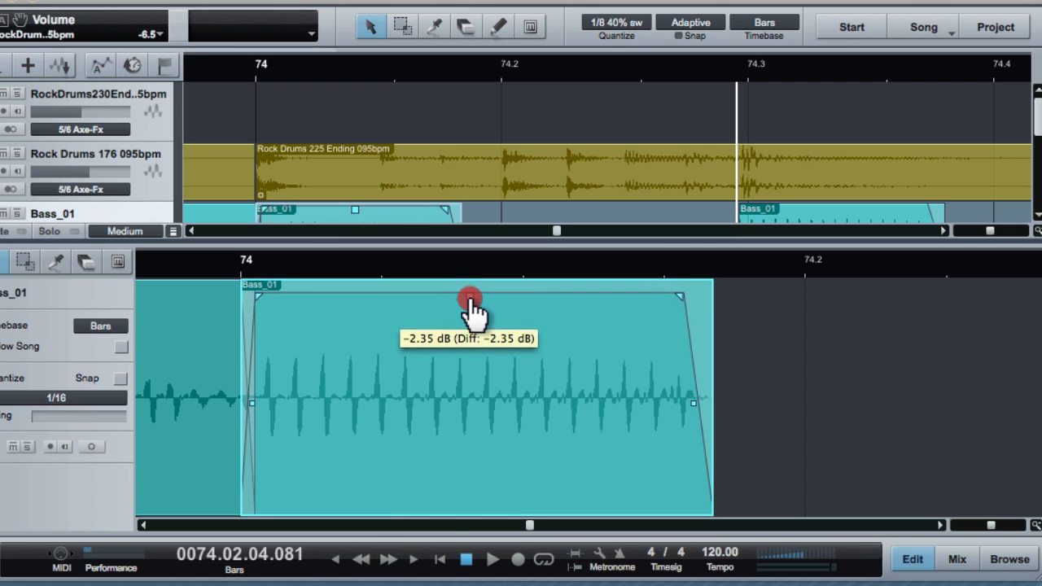
Step: Lower the first Bass_01 stab at bar 74 by about 2 dB
left_click_drag(468, 297, 468, 291)
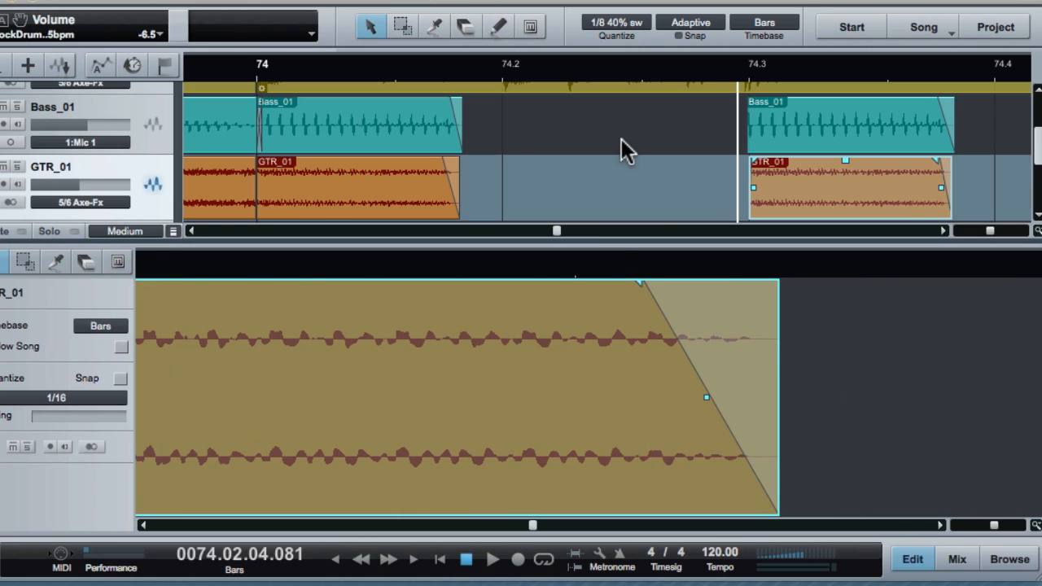
left_click(615, 22)
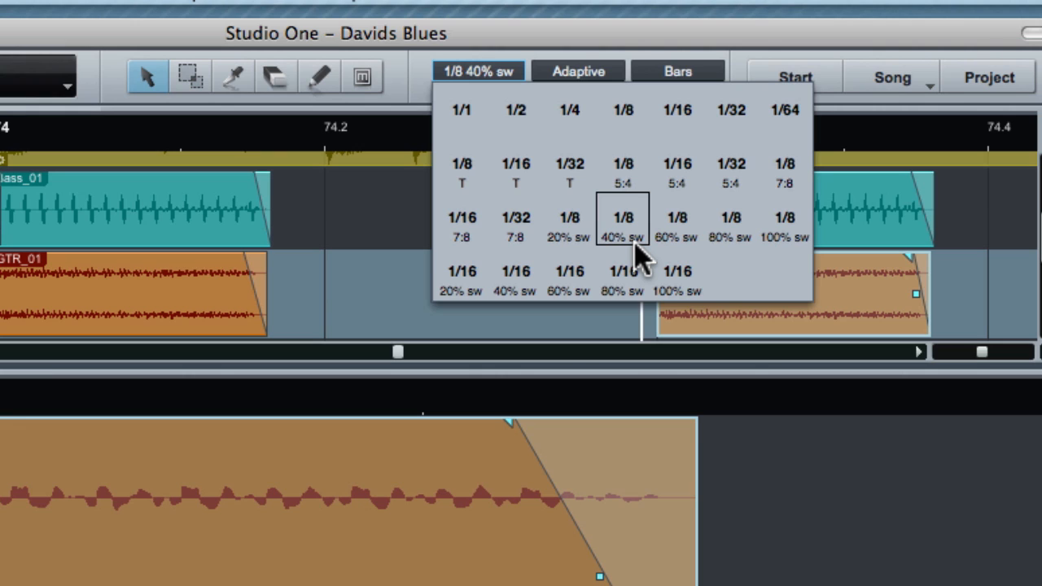
mouse_move(639, 257)
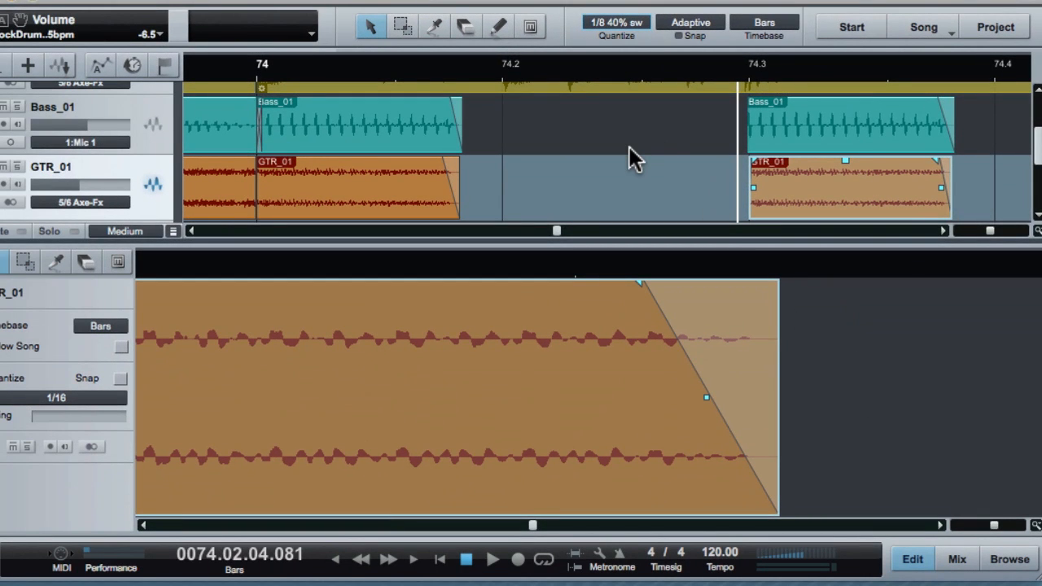
mouse_move(627, 88)
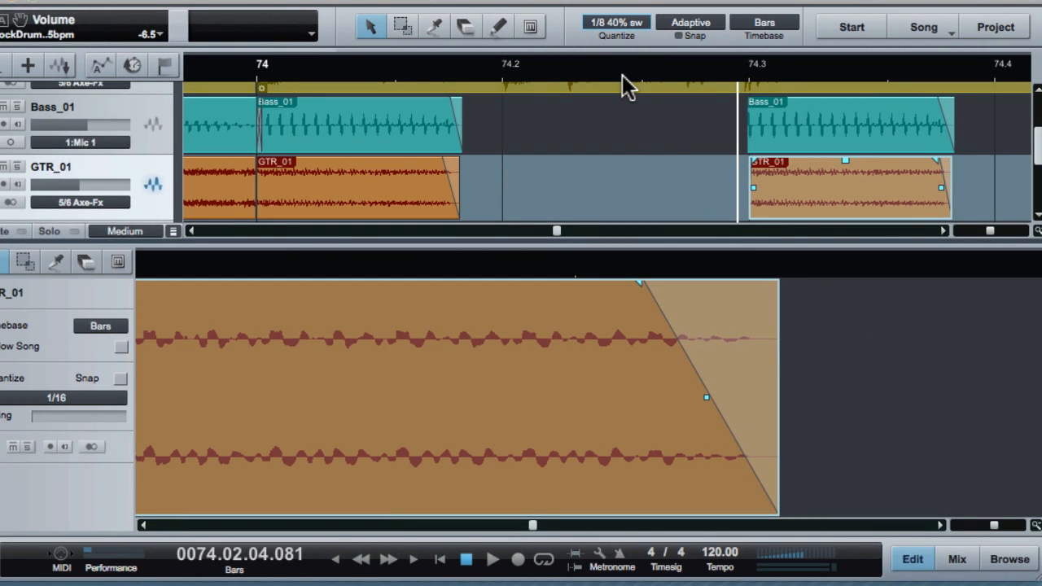
mouse_move(541, 356)
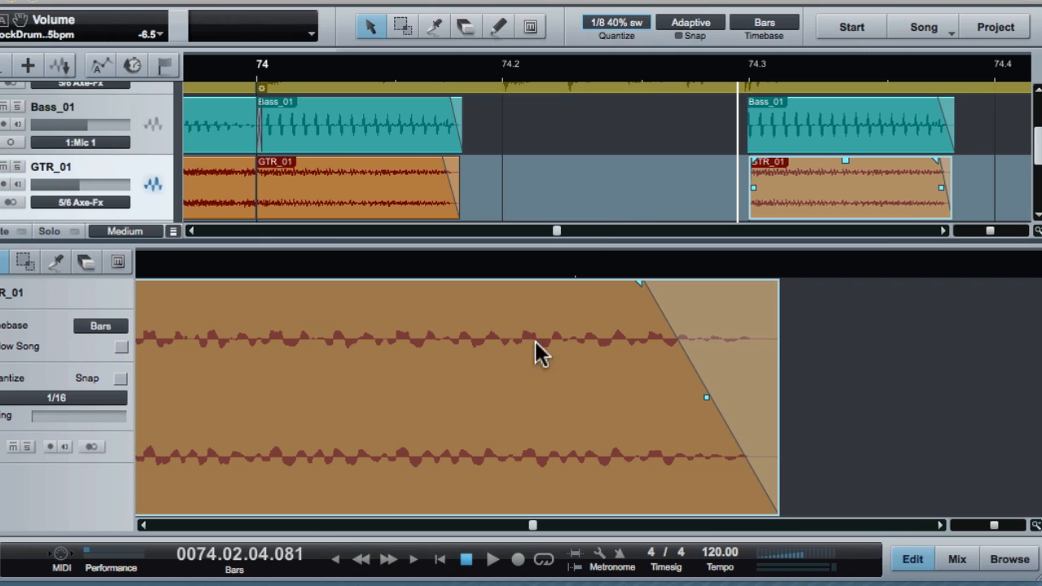
mouse_move(506, 396)
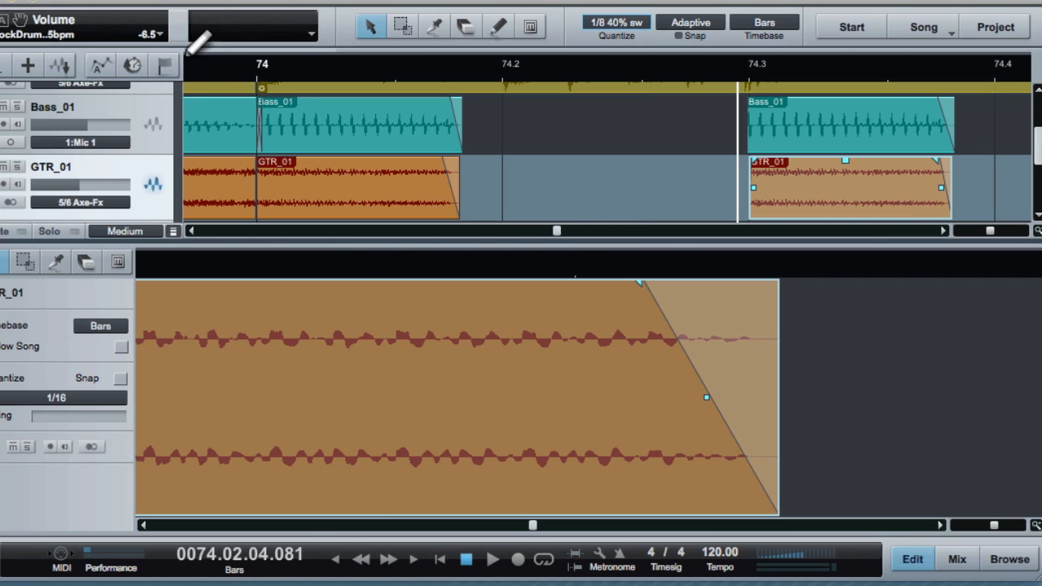
left_click(492, 559)
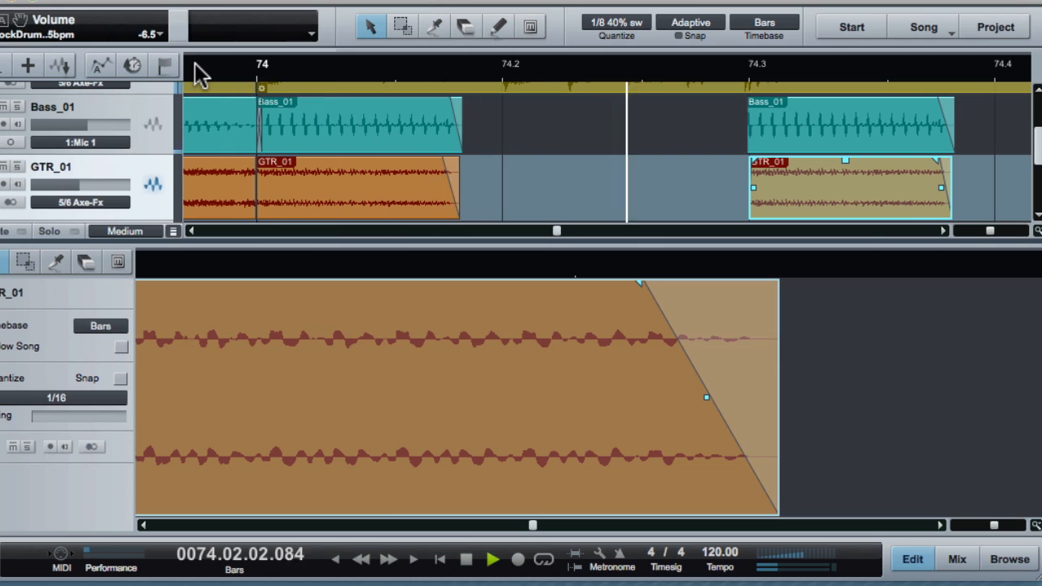
left_click(492, 560)
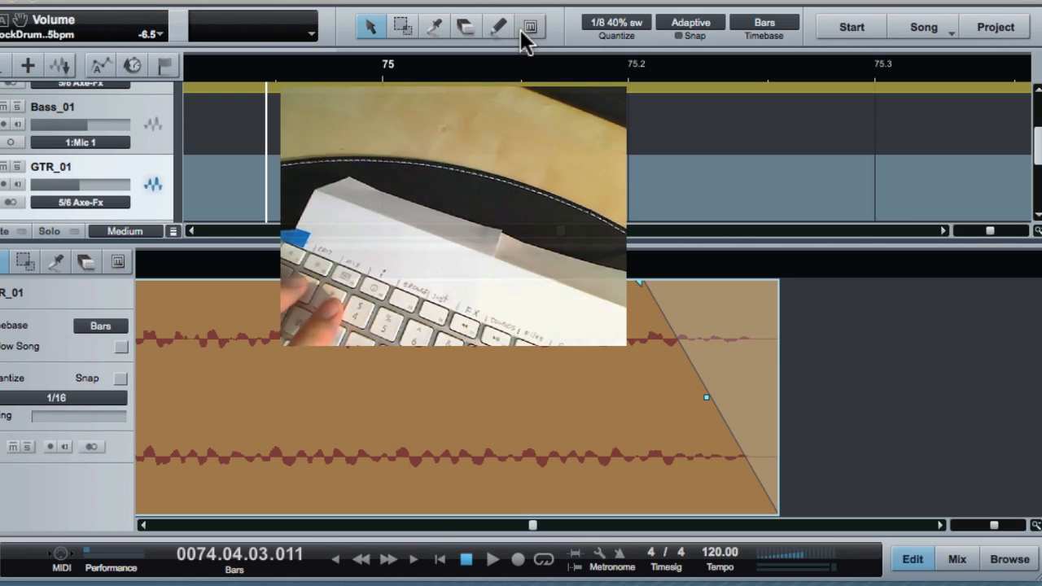
left_click(402, 26)
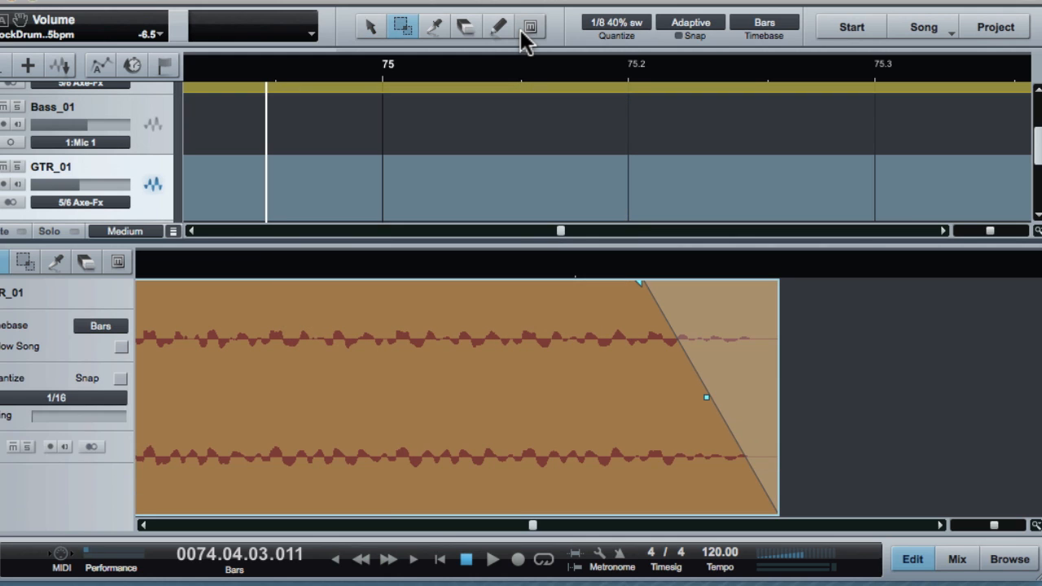
left_click(434, 26)
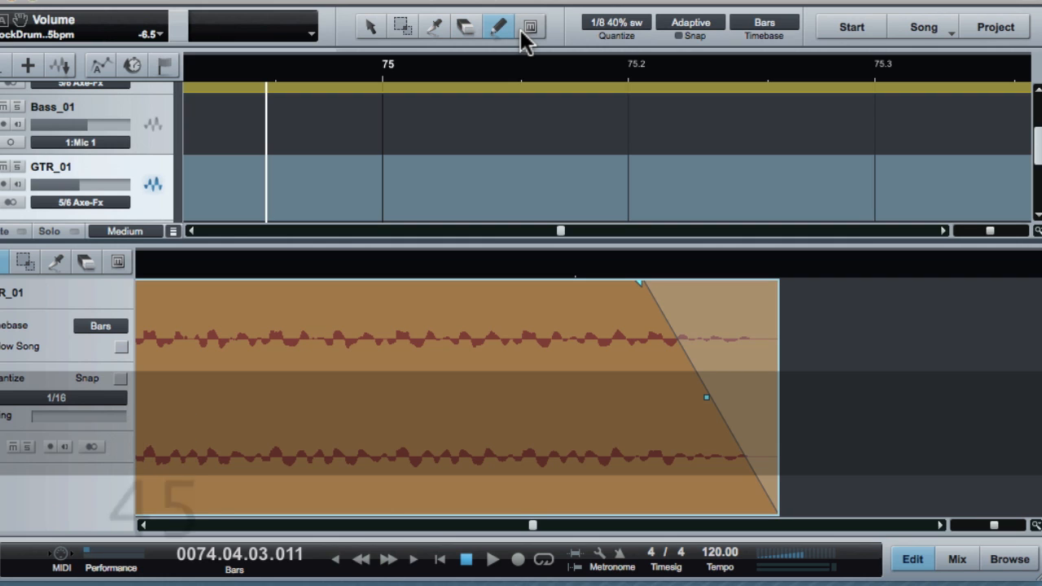
left_click(530, 26)
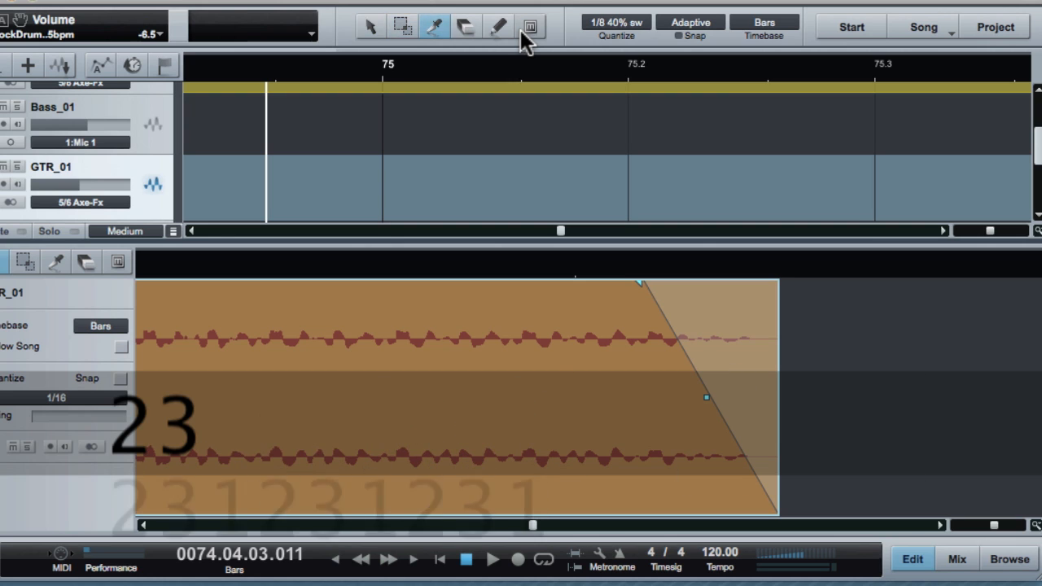
left_click(371, 26)
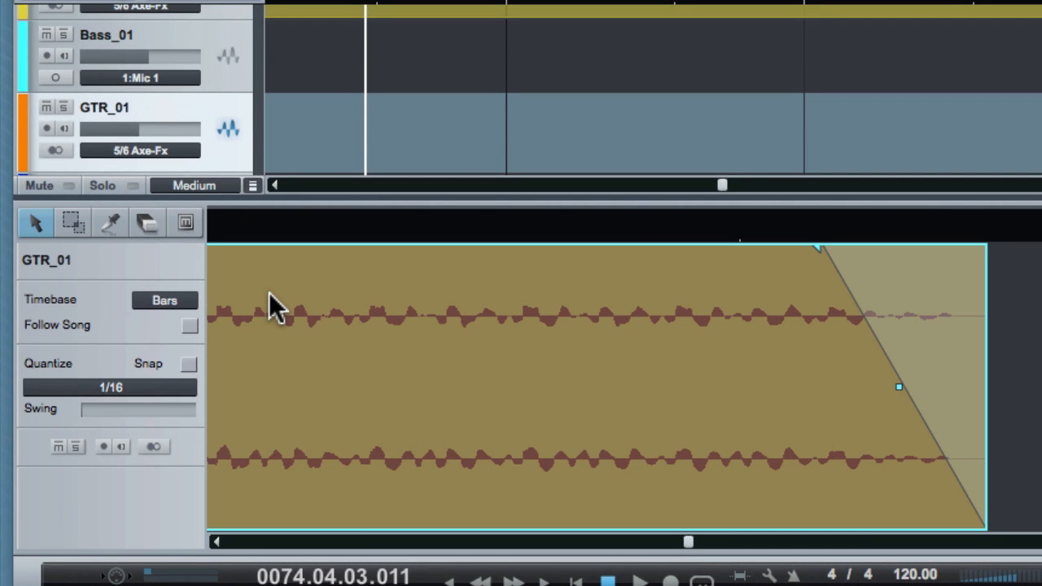
mouse_move(36, 222)
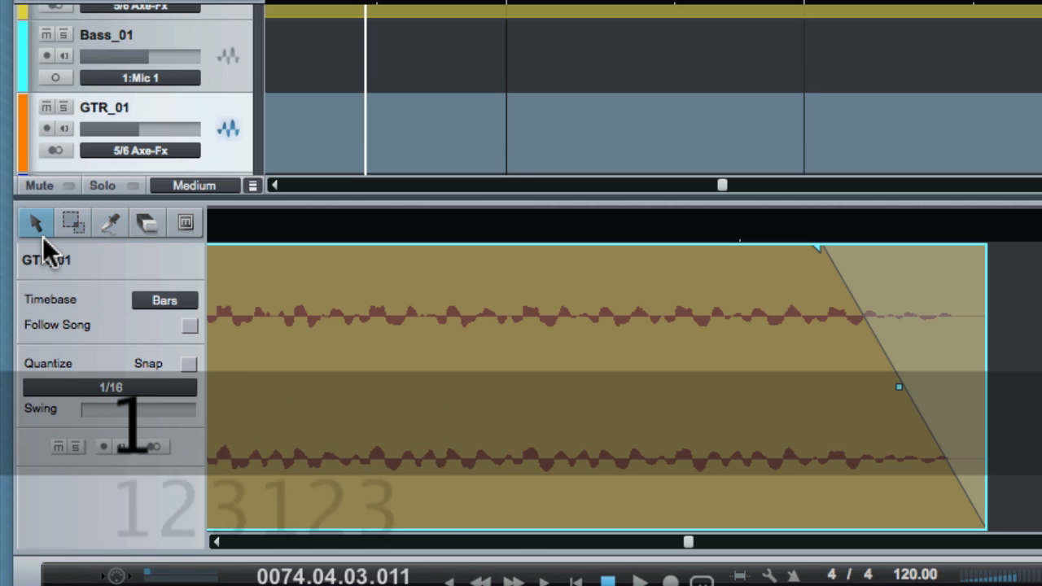
left_click(109, 222)
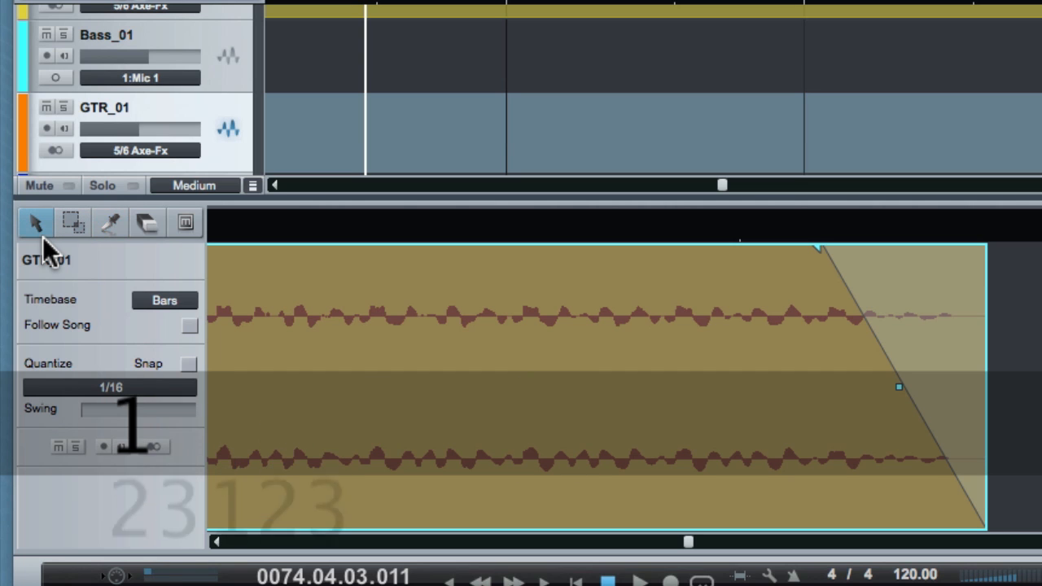
left_click(110, 222)
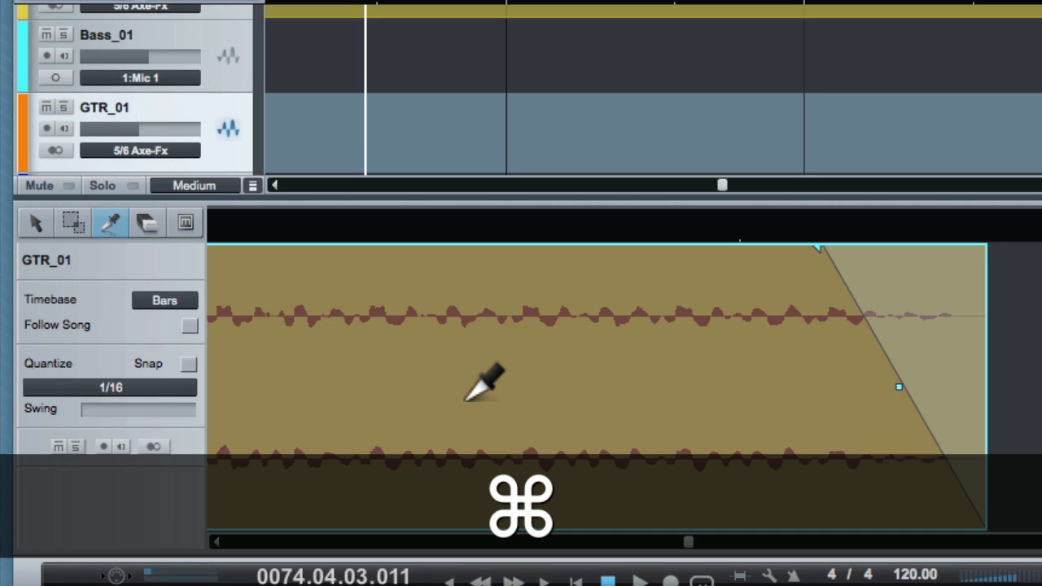
Step: Choose the Range tool in the GTR_01 editor, then close the editor with F2
left_click(73, 222)
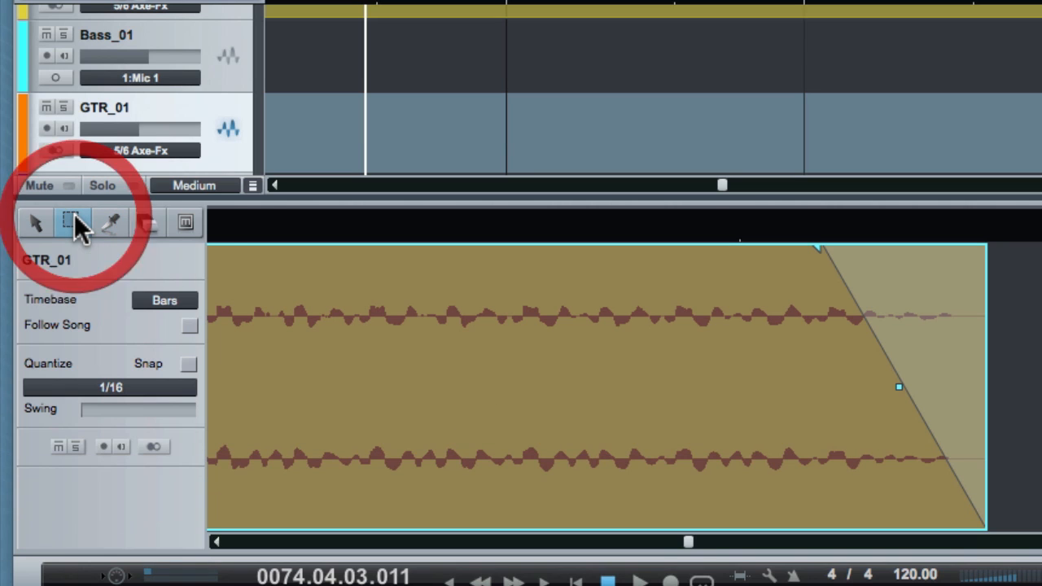
key("cmd")
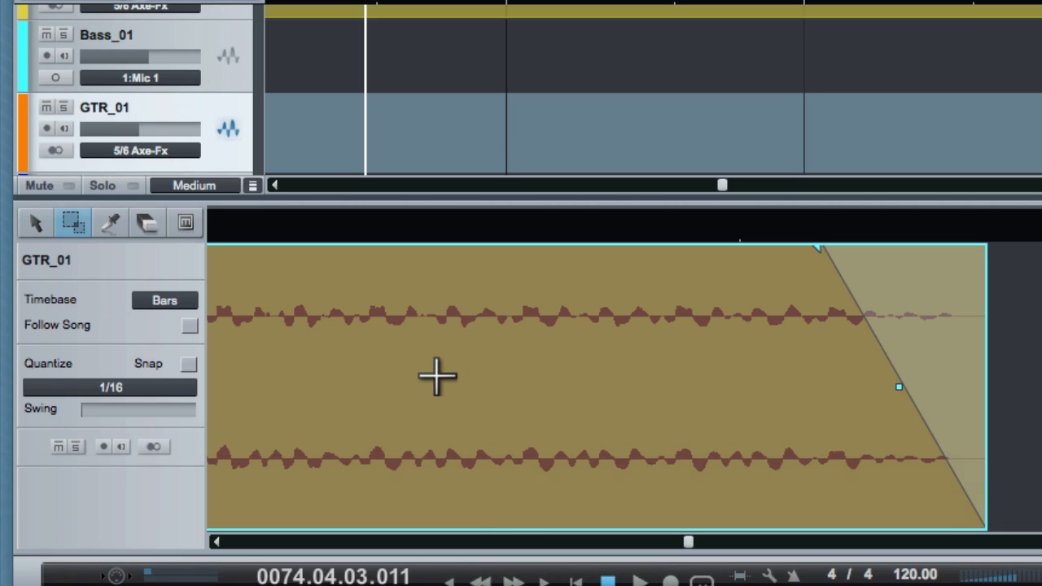
key("cmd")
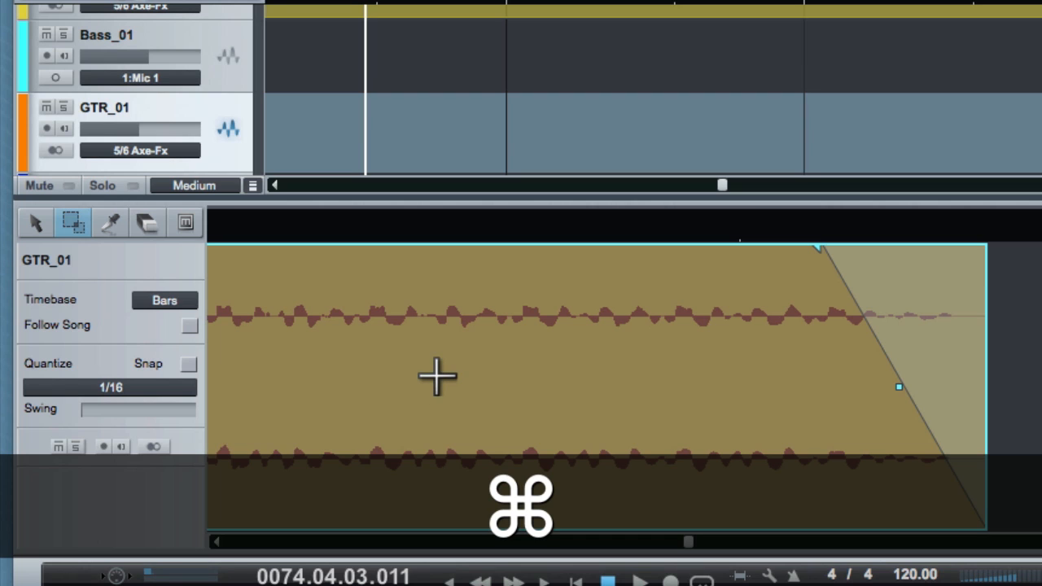
key("F2")
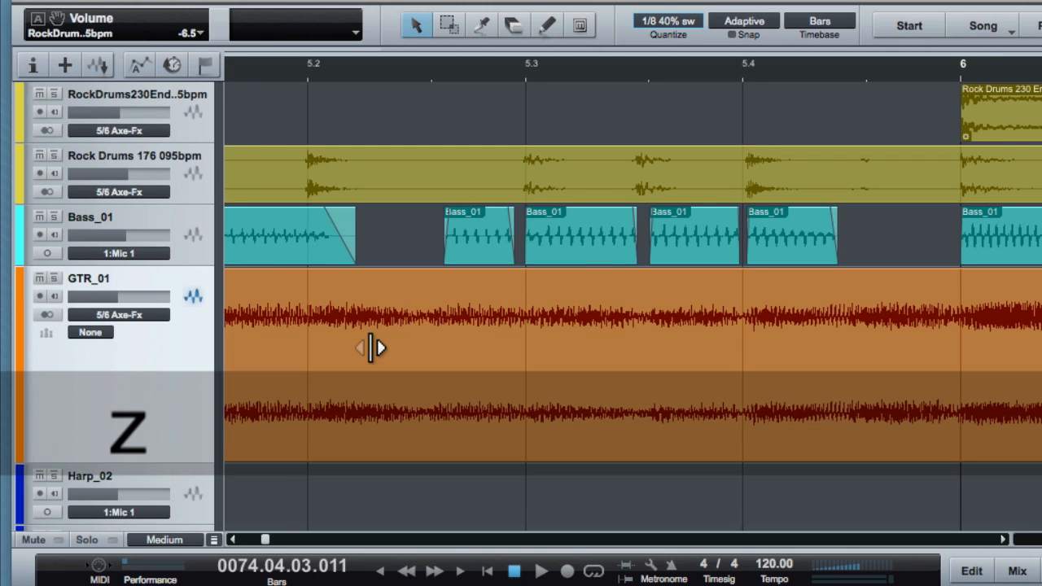
Step: Zoom out with Z to show bars 1–8 across all tracks
key("z")
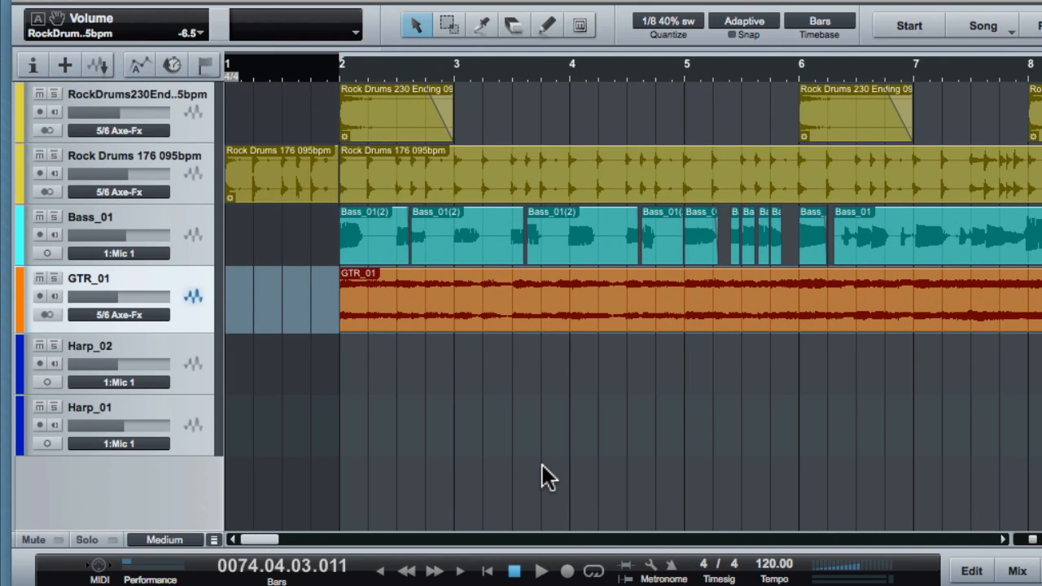
Step: Scroll to bars 15–22 and select the short drum fill before bar 18
scroll("right", 3)
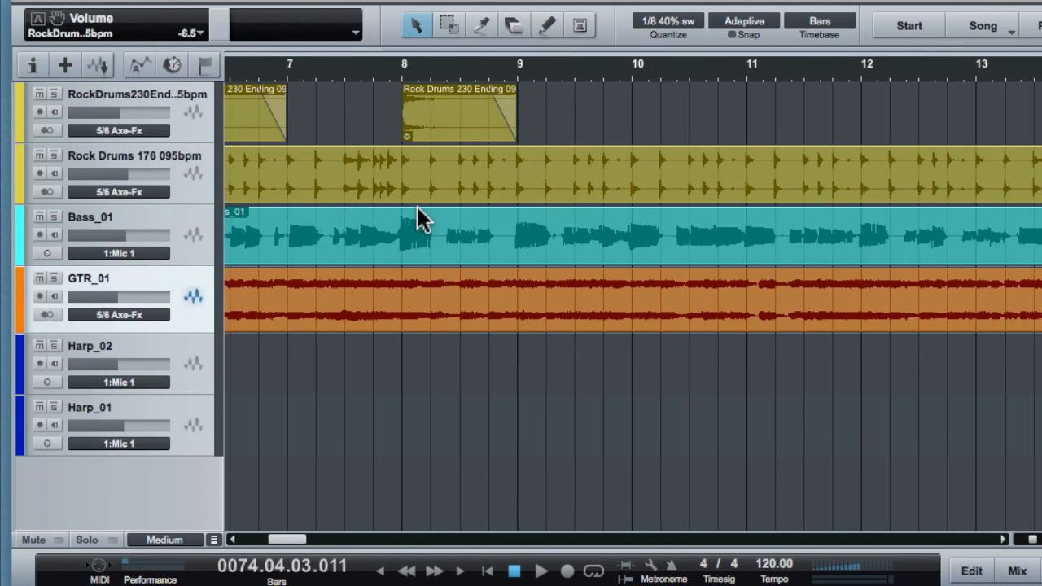
scroll("right", 3)
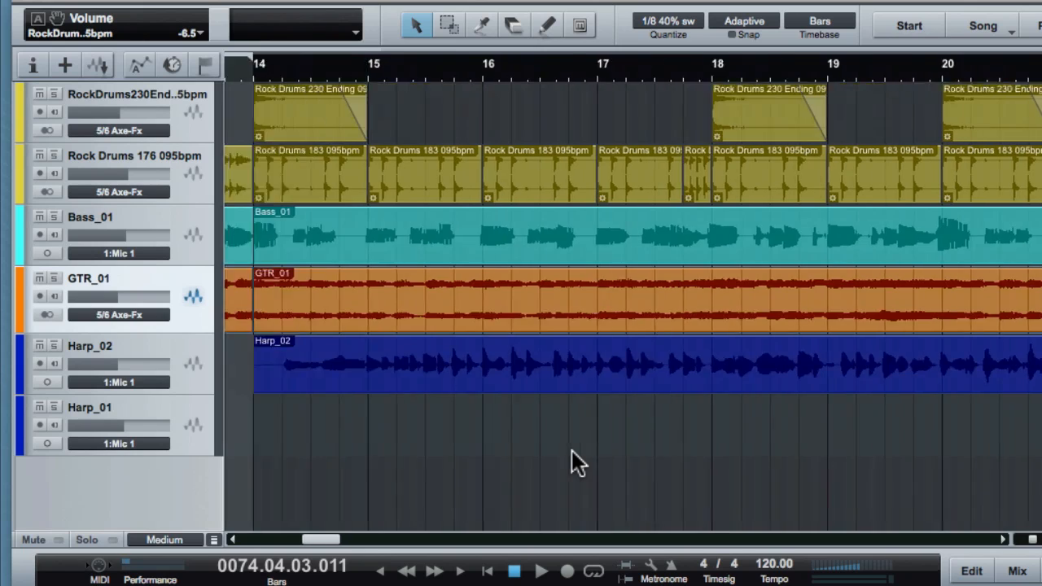
scroll("right", 3)
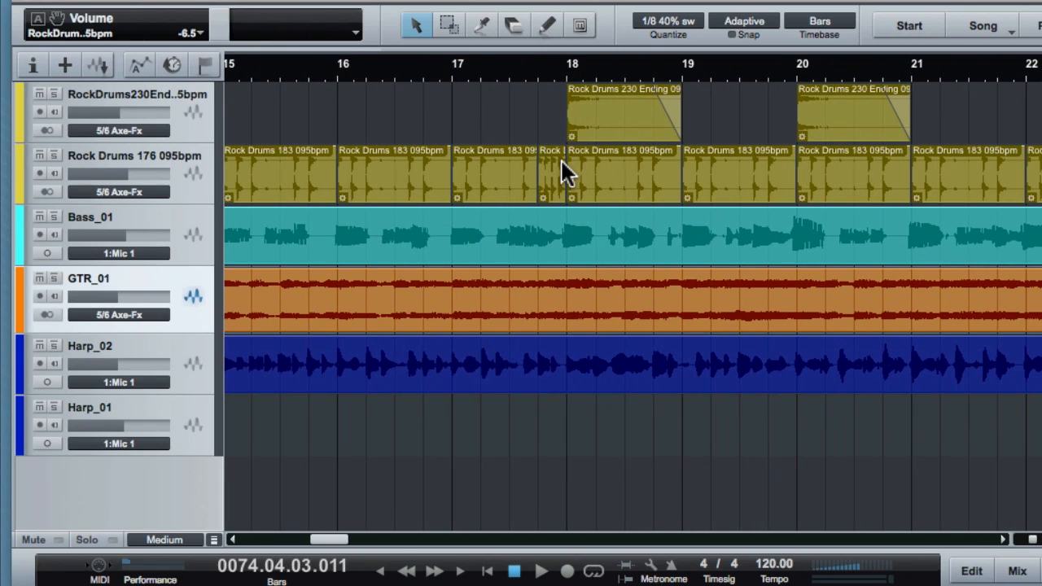
mouse_move(521, 102)
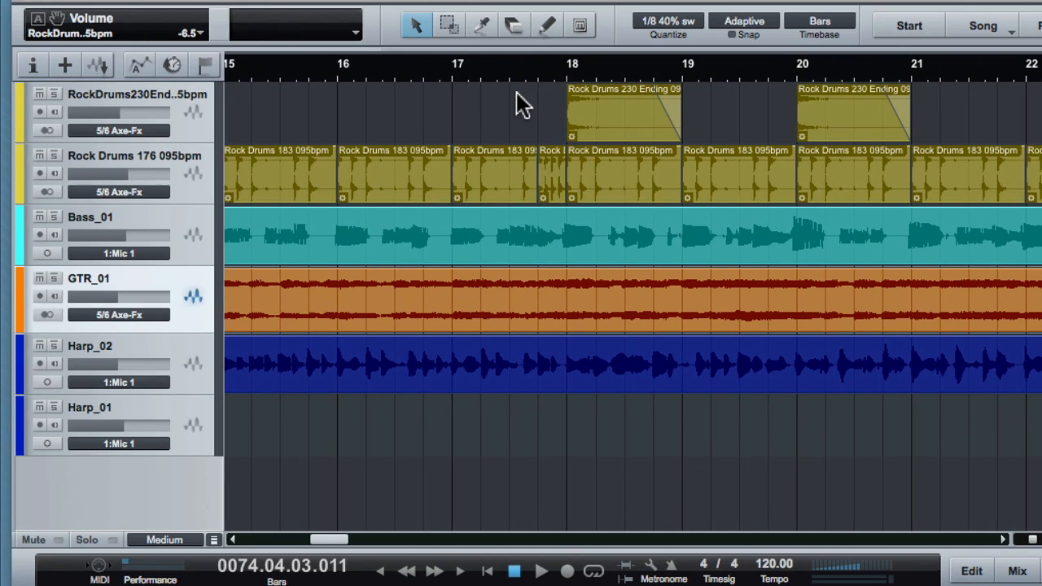
mouse_move(479, 74)
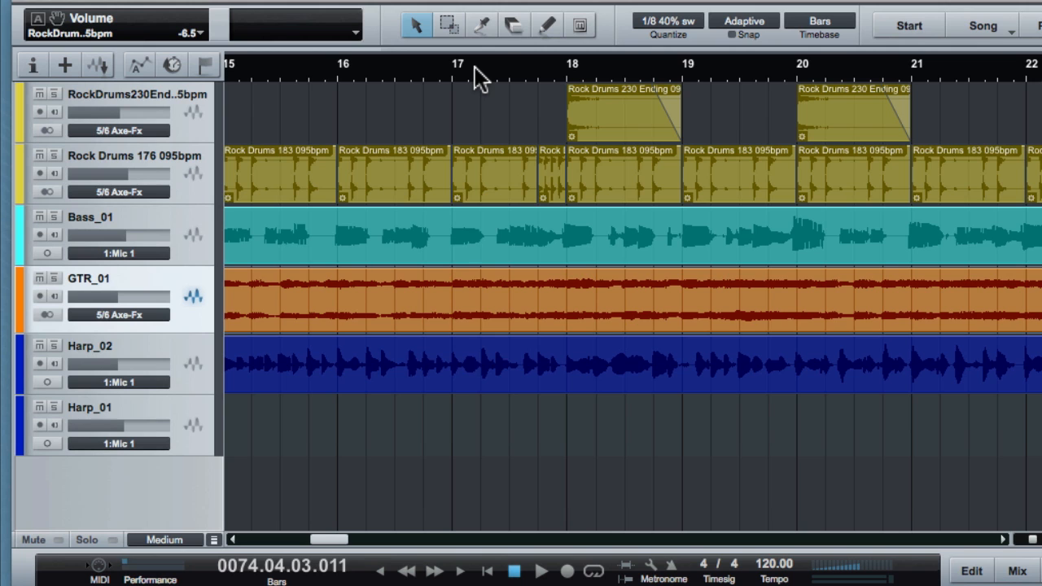
left_click(514, 570)
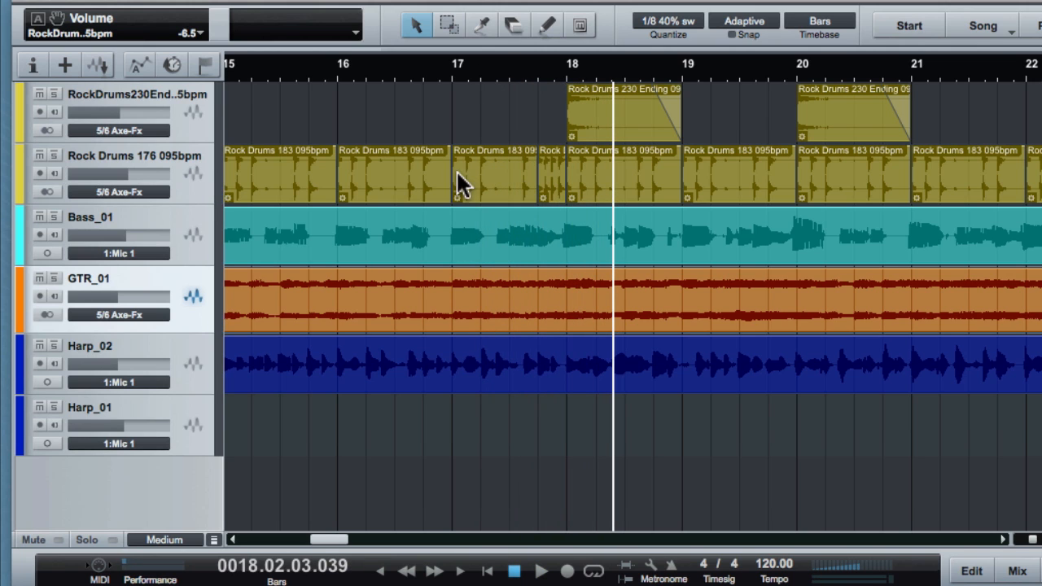
left_click(550, 175)
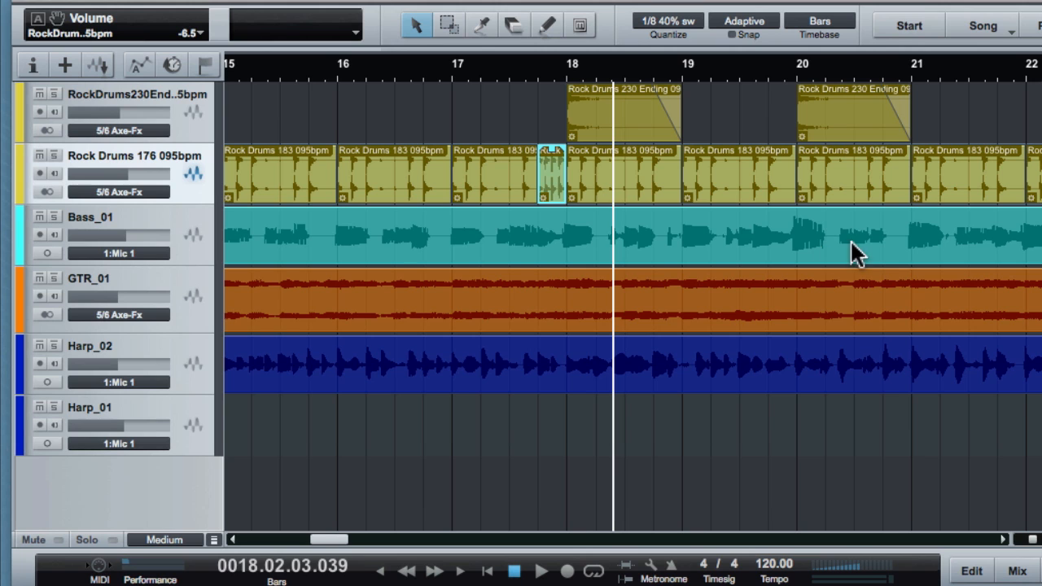
mouse_move(460, 69)
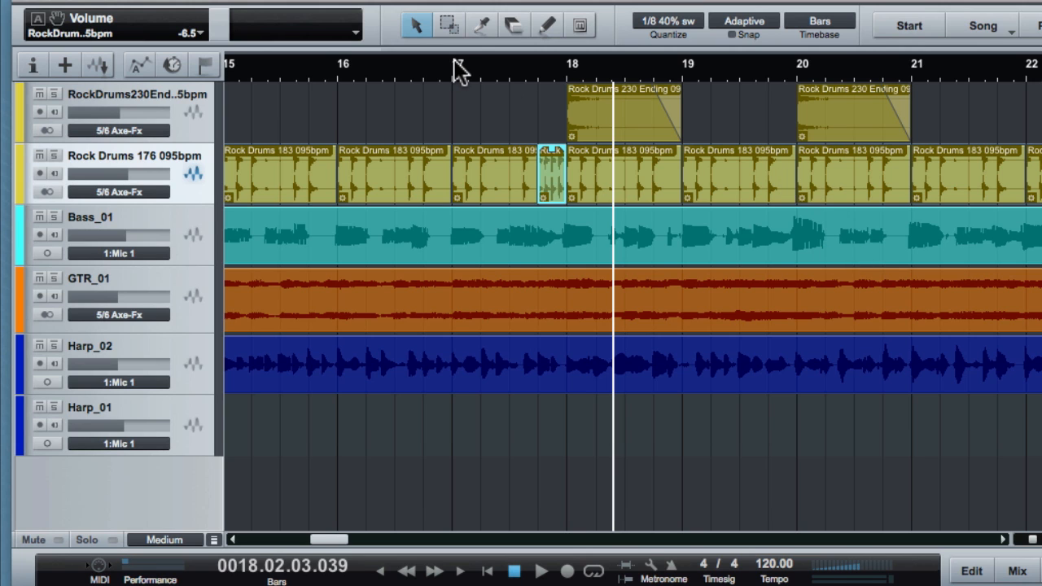
Step: Trim the Rock Drums groove ending at bar 20 and place the fill in the gap
left_click(539, 570)
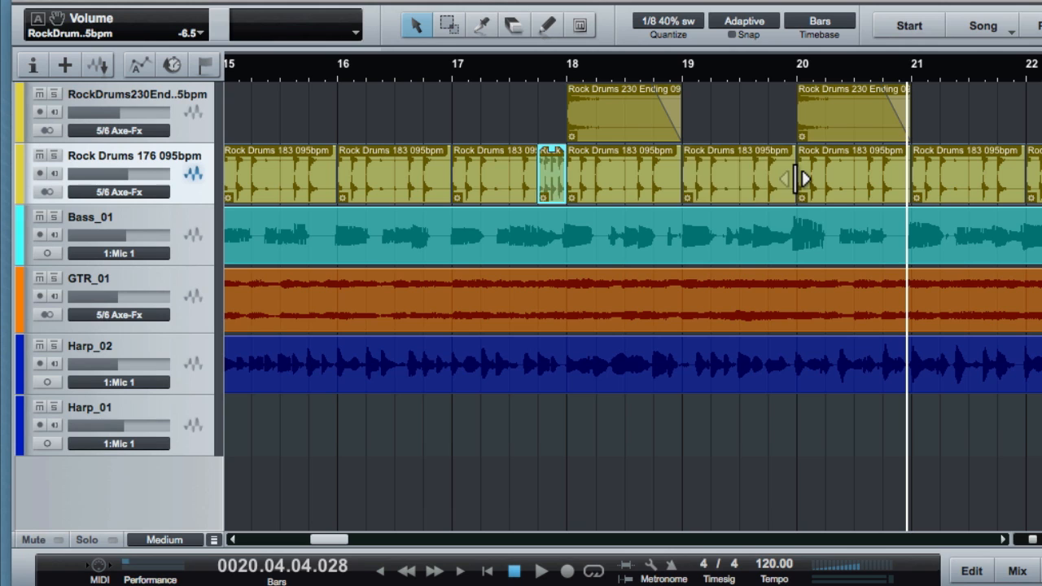
left_click_drag(798, 176, 769, 177)
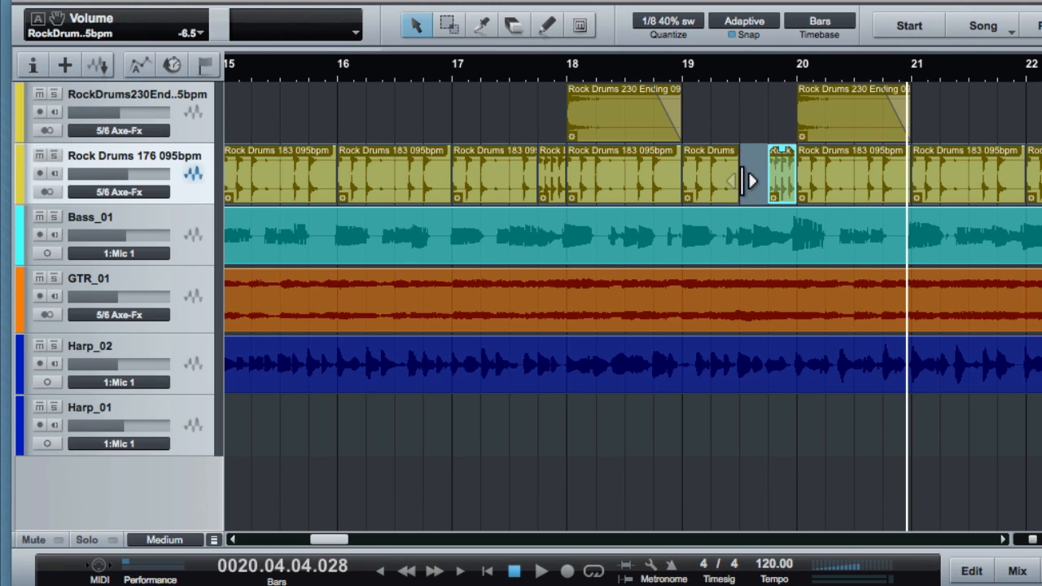
left_click(725, 174)
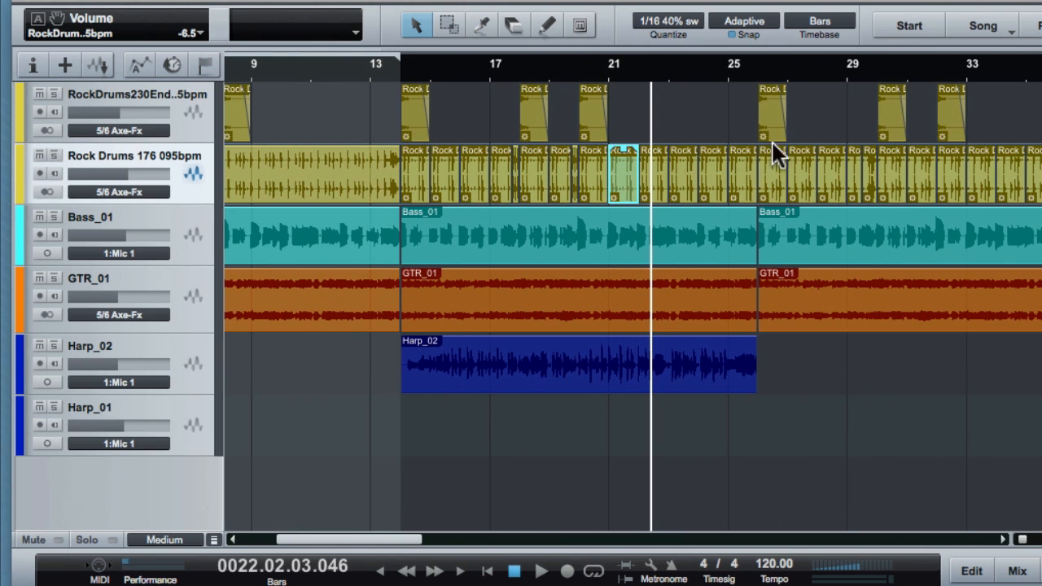
Step: Play back the drum section from around bar 22 while scrolling through the song
left_click(541, 571)
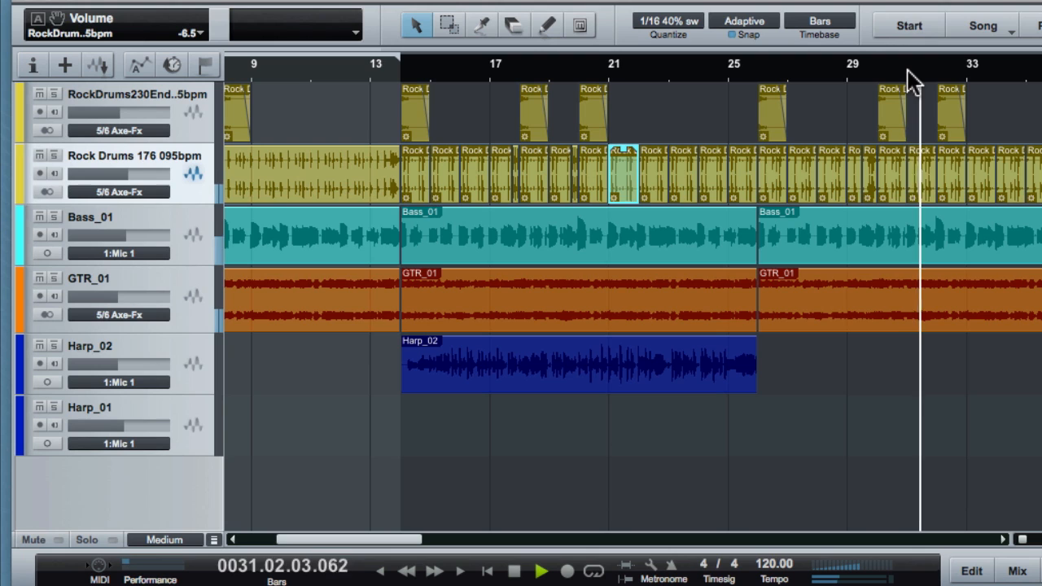
left_click(714, 74)
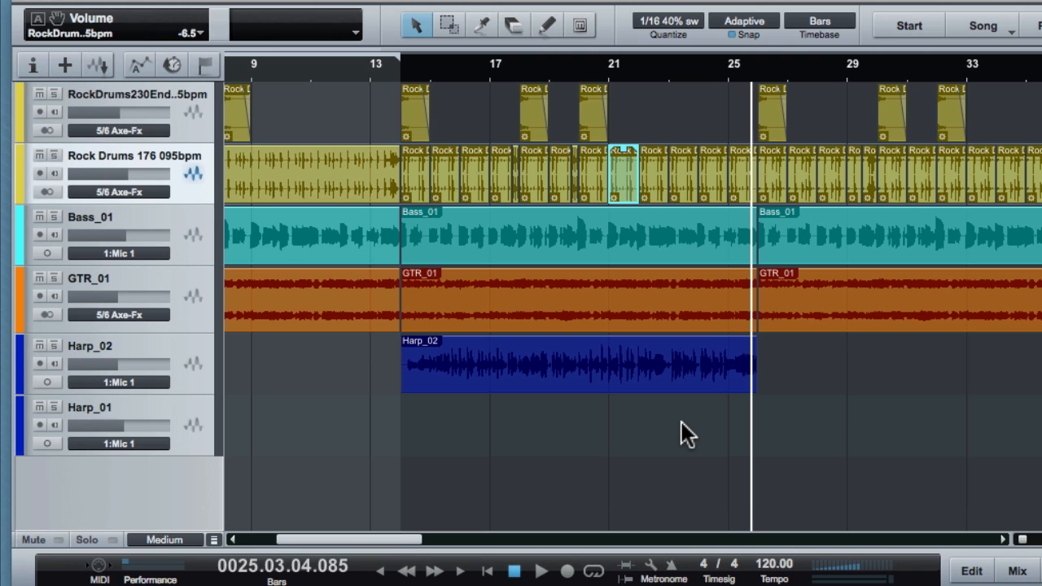
mouse_move(473, 436)
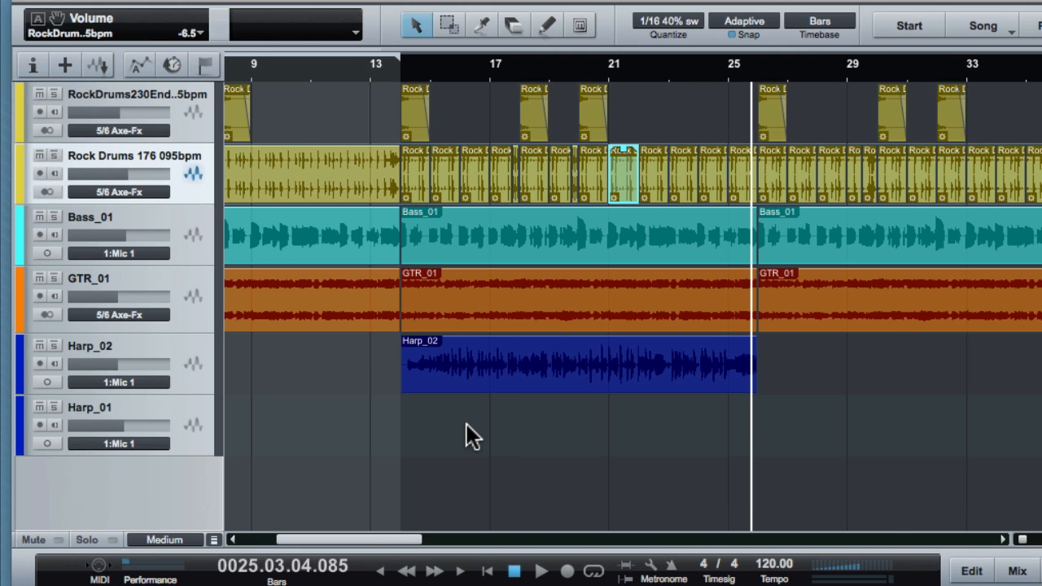
scroll("right", 3)
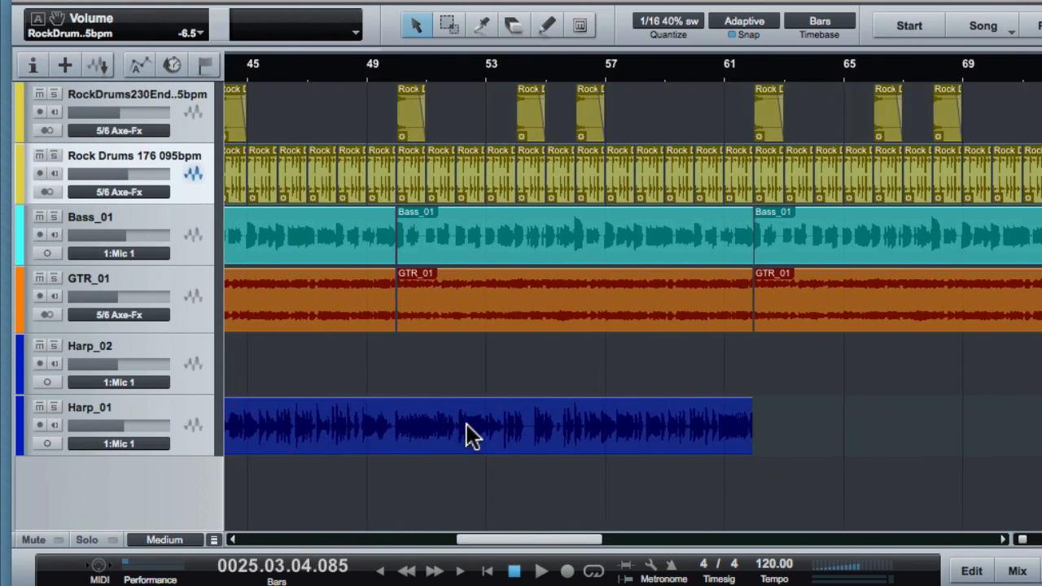
scroll("left", 3)
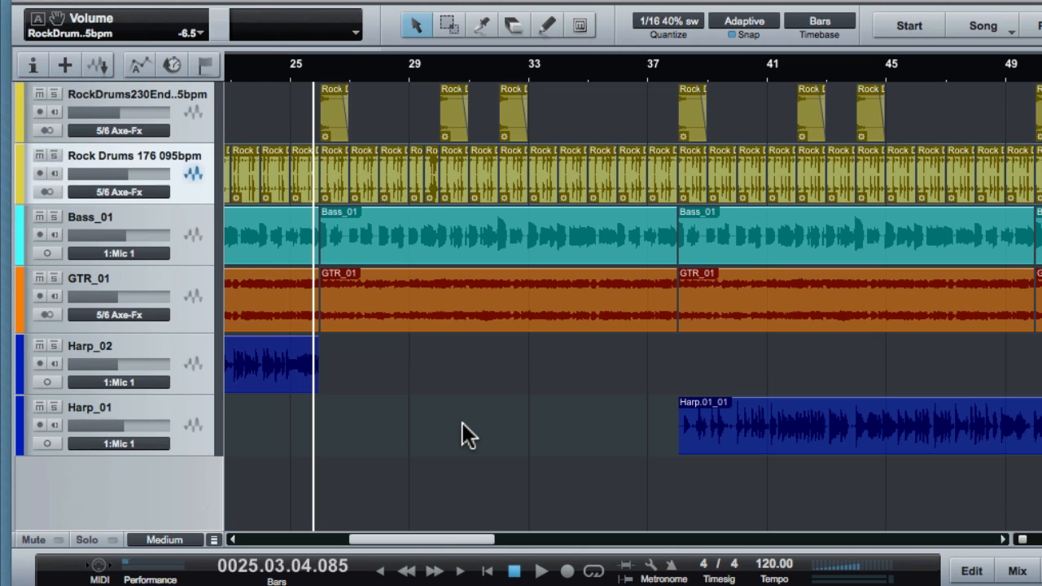
mouse_move(578, 448)
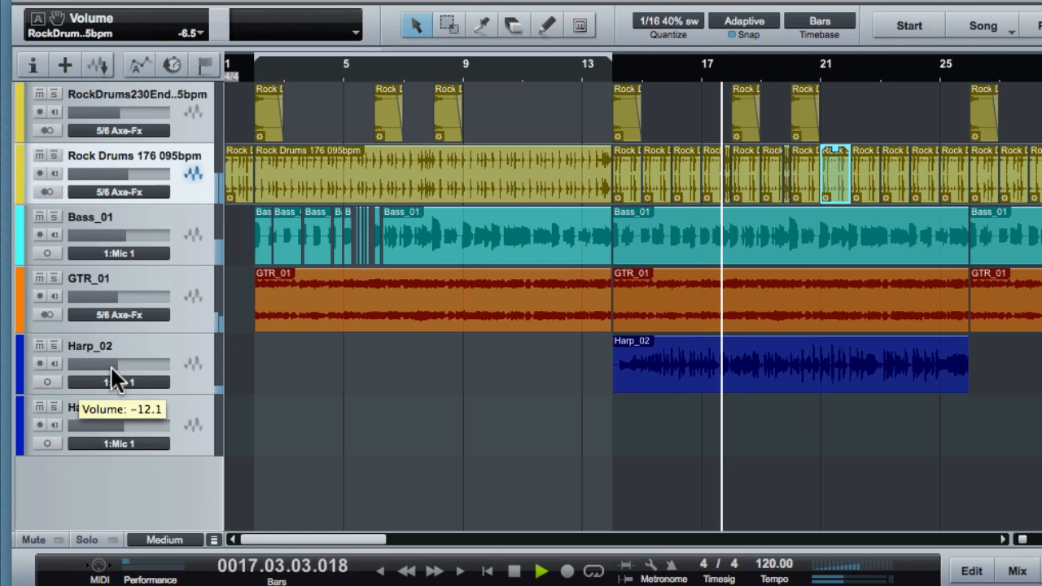
Step: Adjust the Harp_02 fader and set the Main Out level to -8.9 dB
left_click_drag(114, 364, 142, 364)
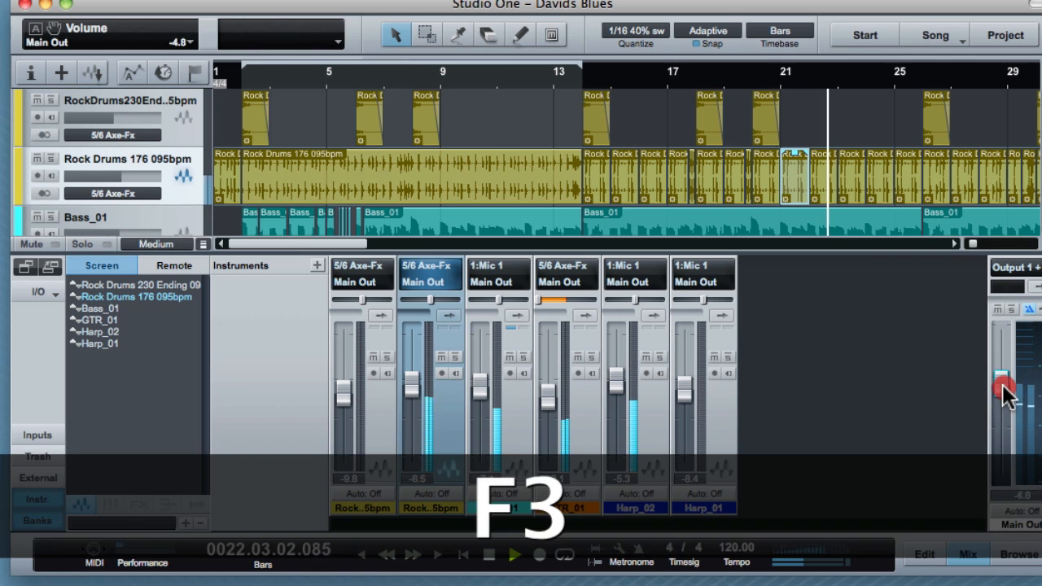
left_click_drag(1003, 389, 1002, 370)
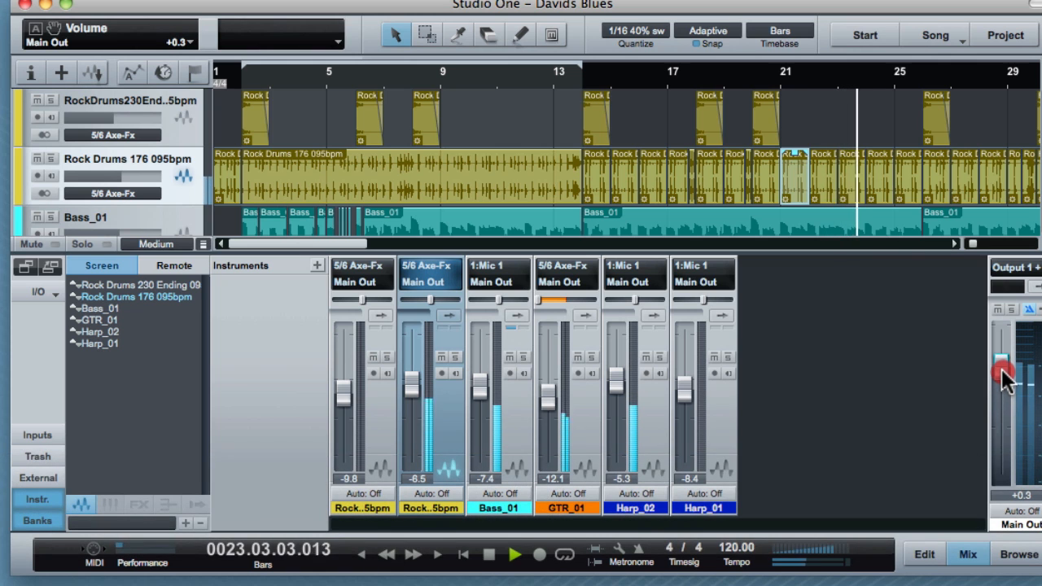
left_click_drag(1001, 370, 1001, 354)
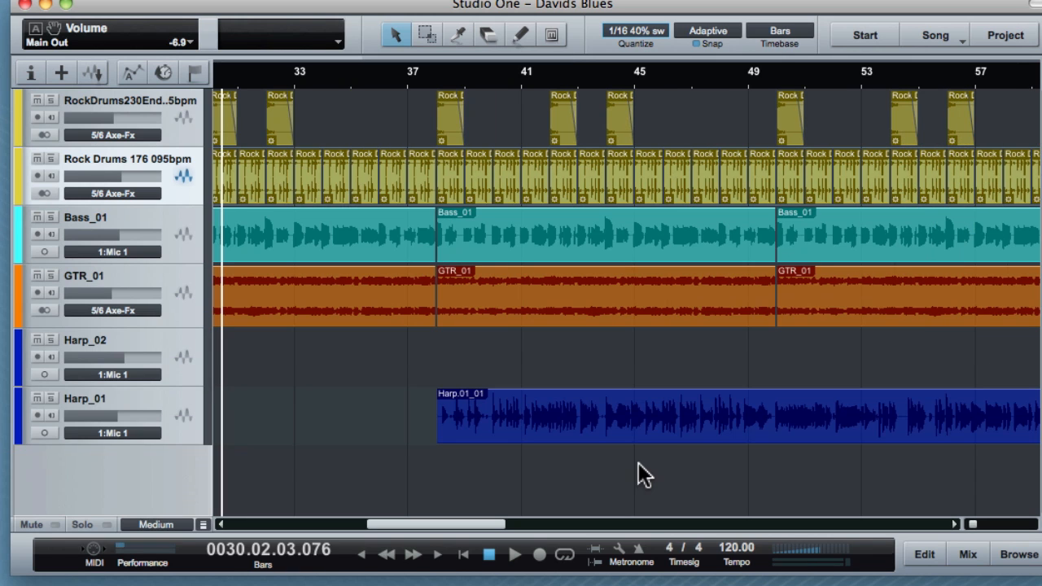
Step: Open Harp.01_01 in the Edit view, close it with F2, and show the Inspector with F4
scroll("right", 3)
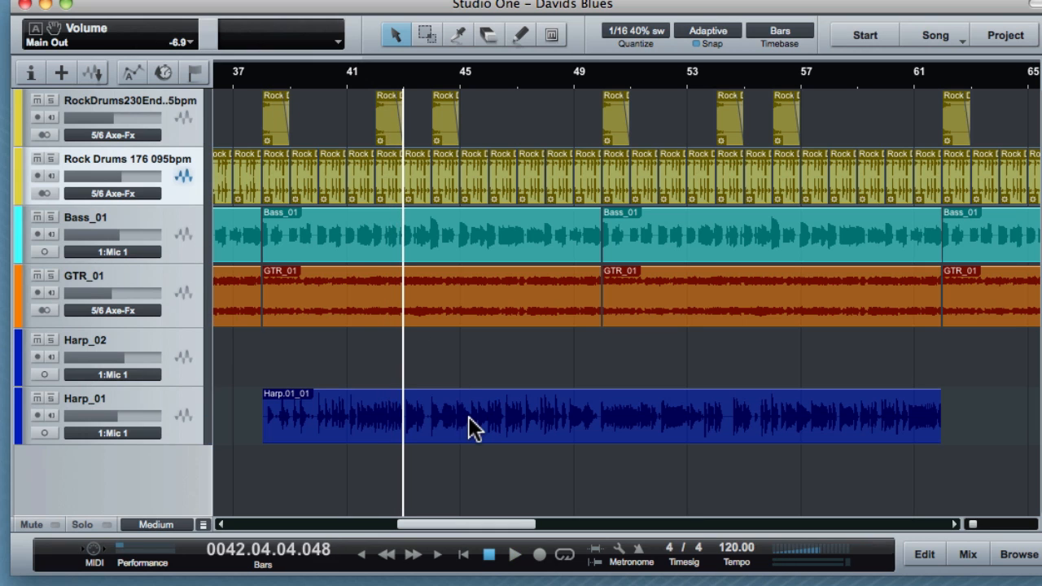
double_click(475, 416)
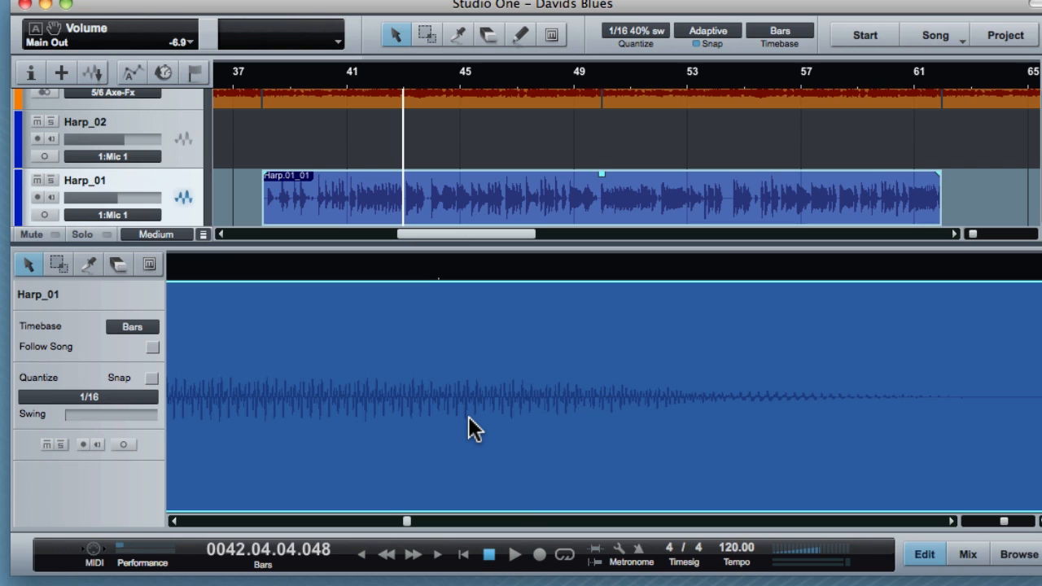
key("f2")
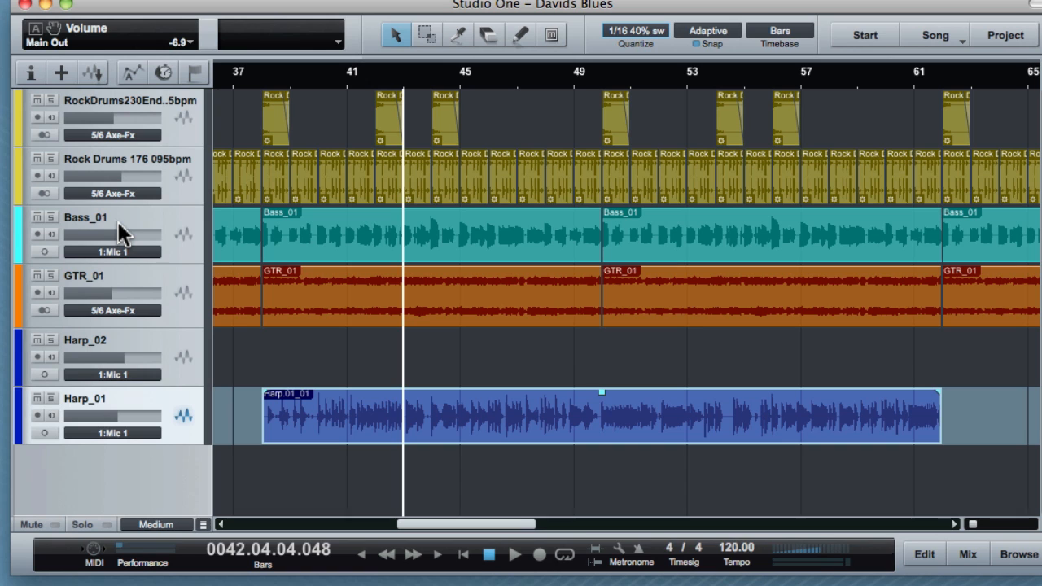
key("f4")
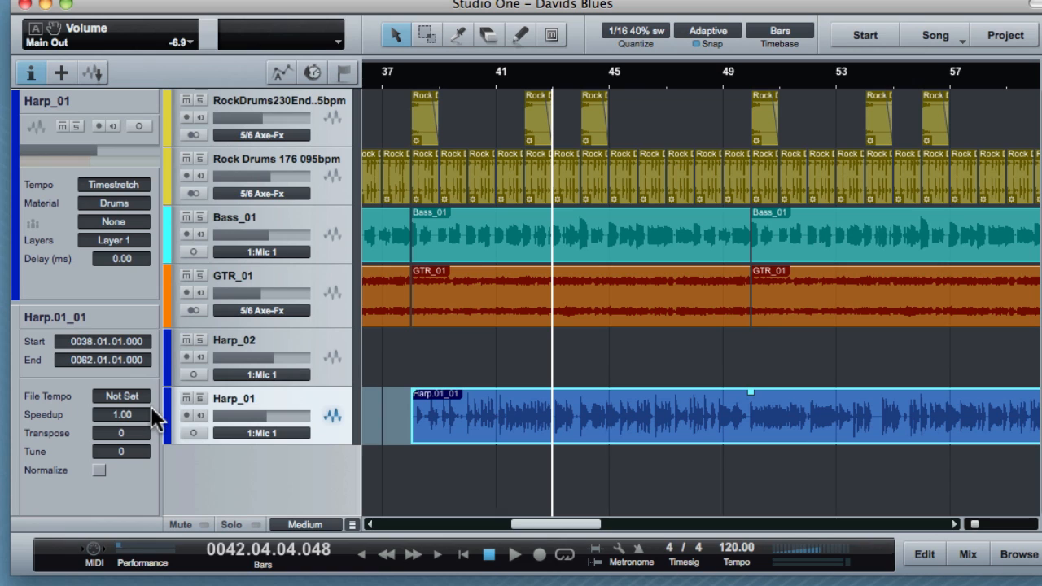
Step: Set Harp.01_01's file tempo to 120, material to Sound, and Speedup to 2
left_click(122, 396)
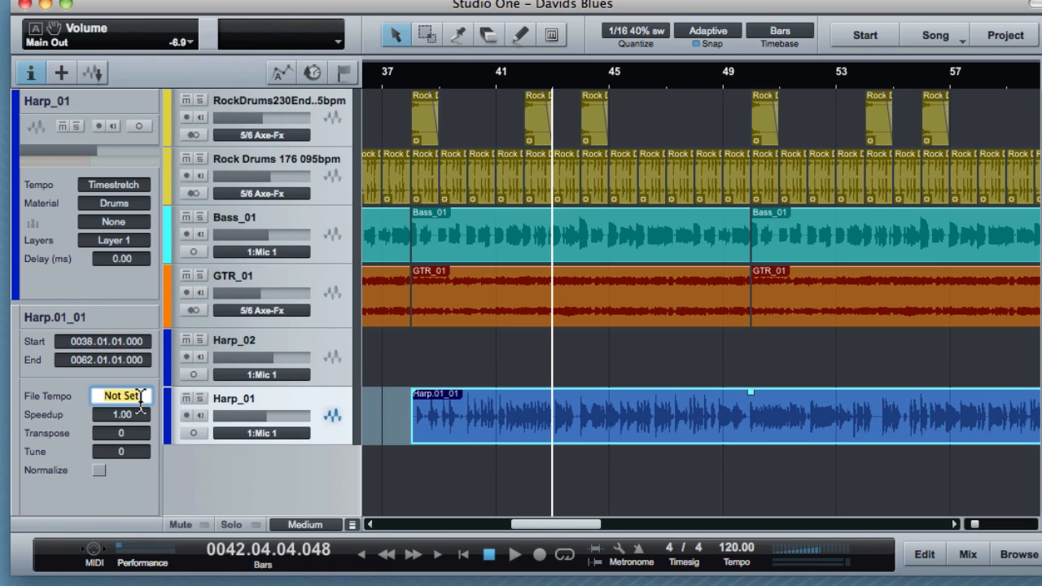
type("1220")
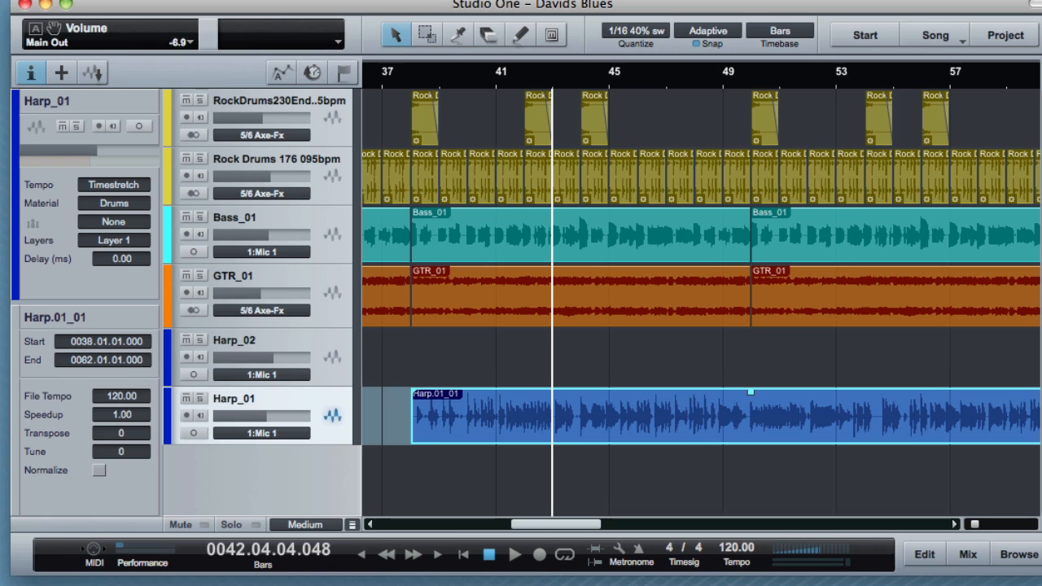
mouse_move(371, 528)
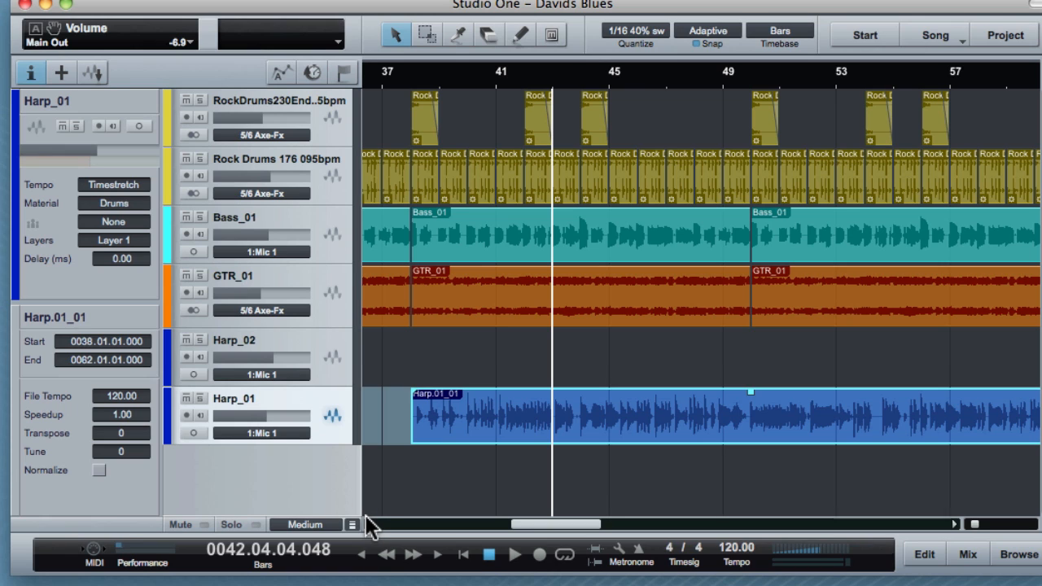
mouse_move(312, 413)
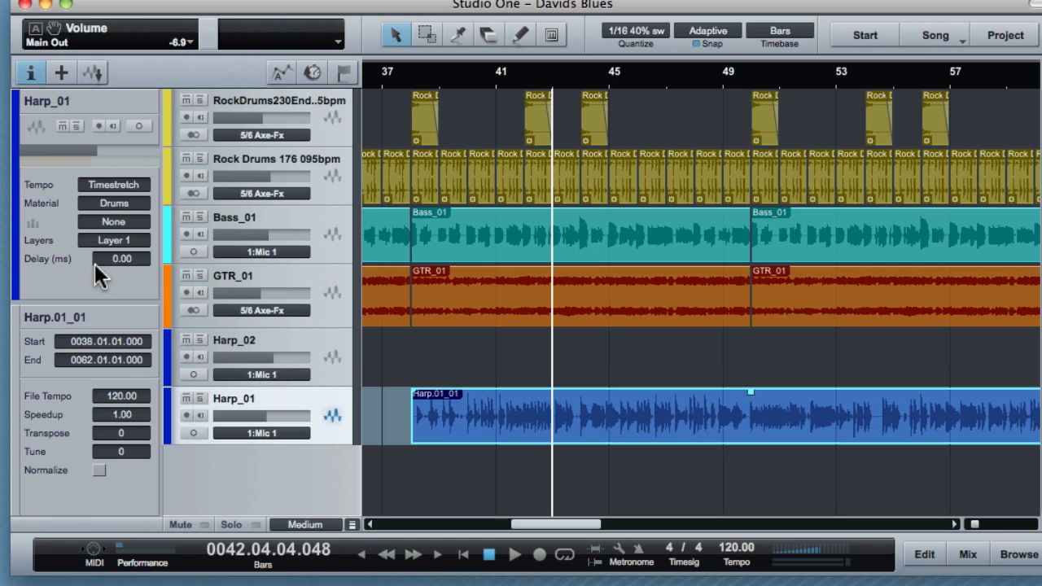
mouse_move(75, 273)
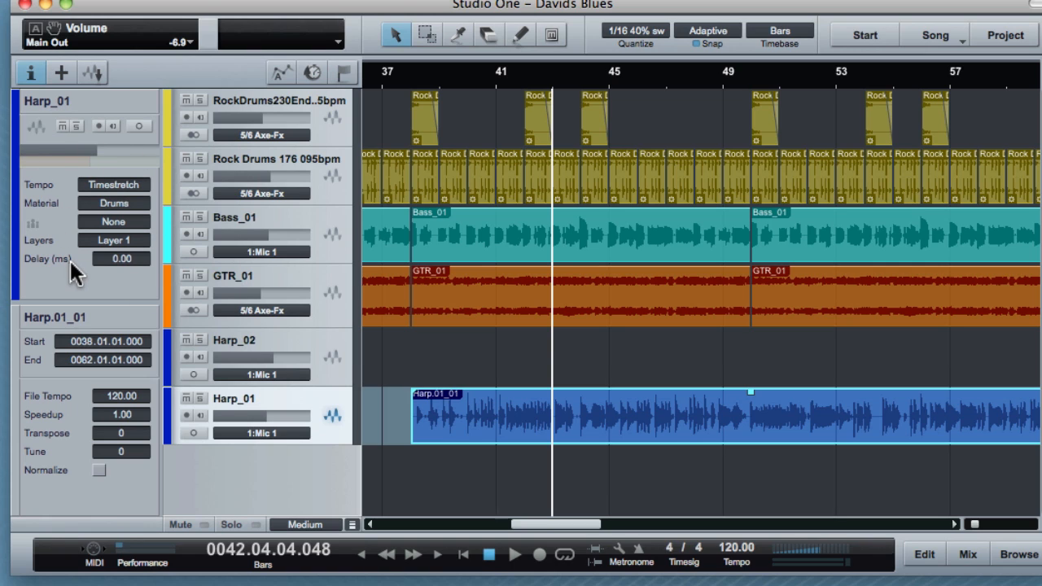
mouse_move(134, 273)
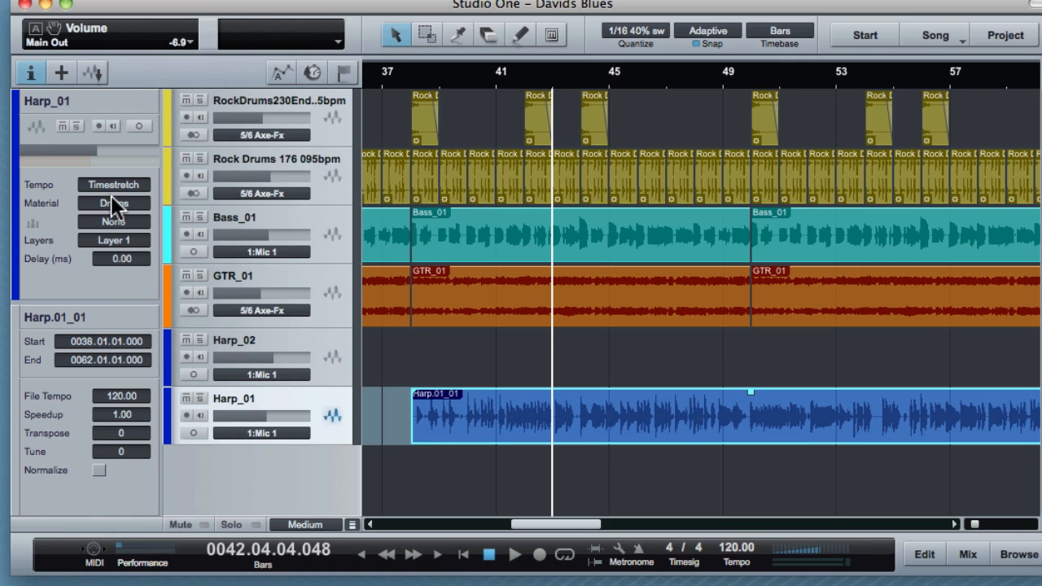
mouse_move(98, 208)
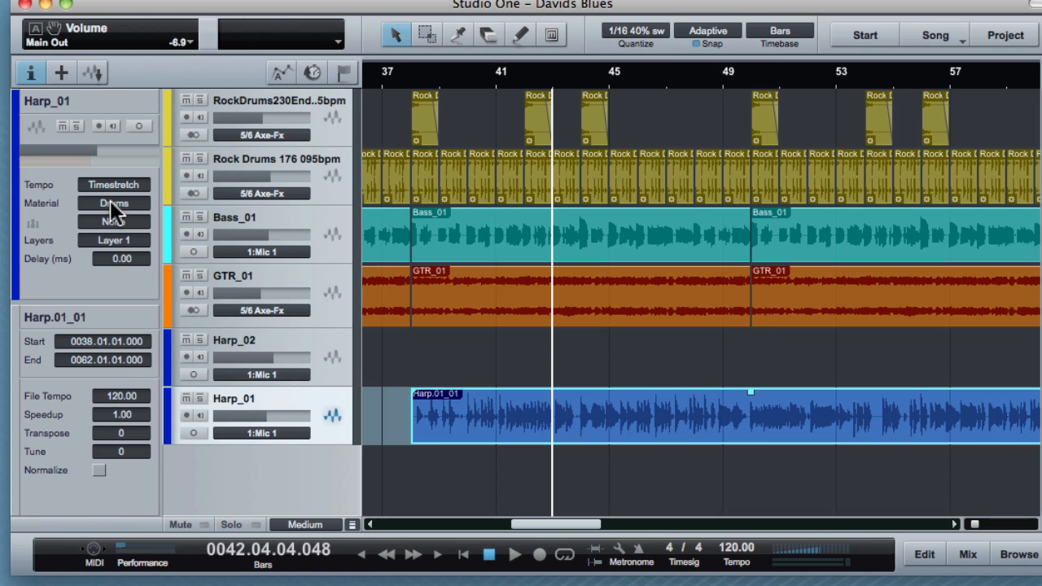
mouse_move(120, 215)
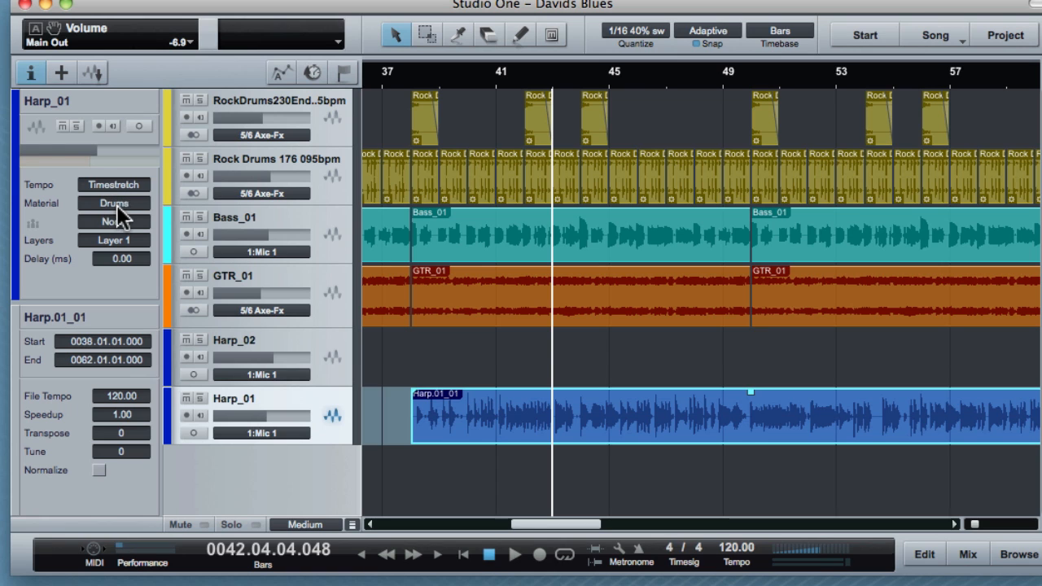
mouse_move(426, 427)
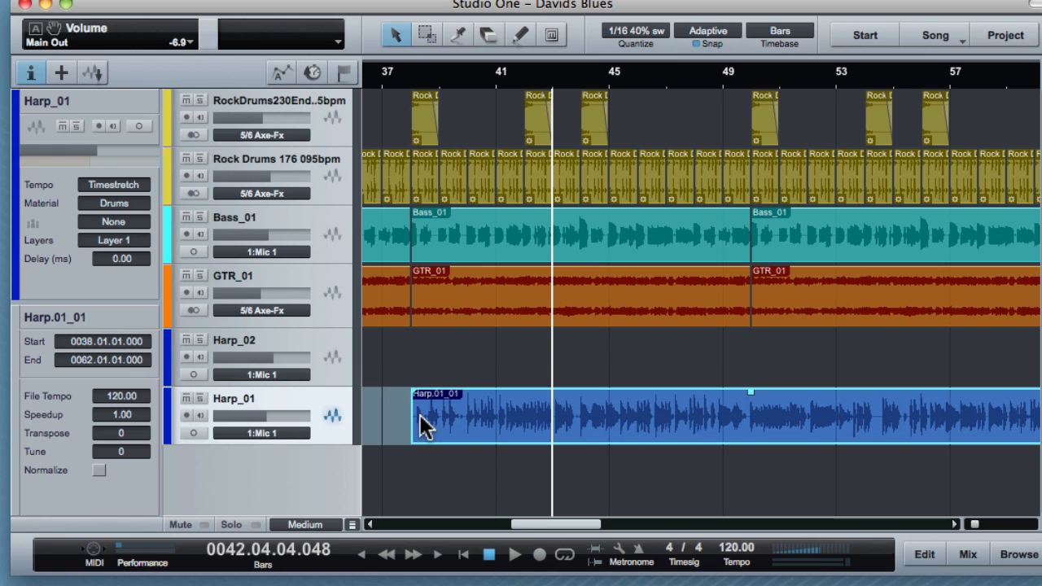
left_click(113, 203)
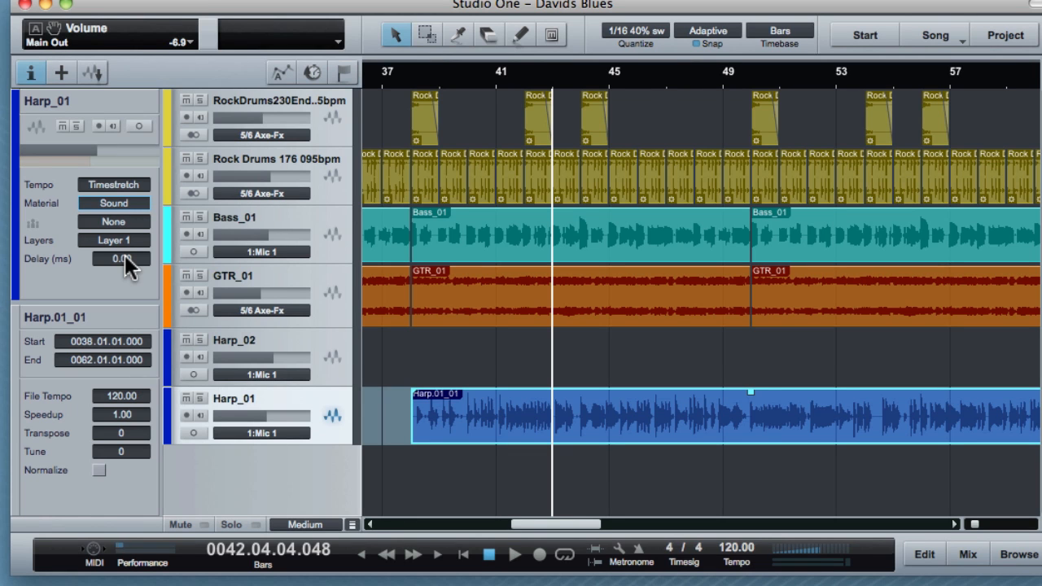
mouse_move(217, 424)
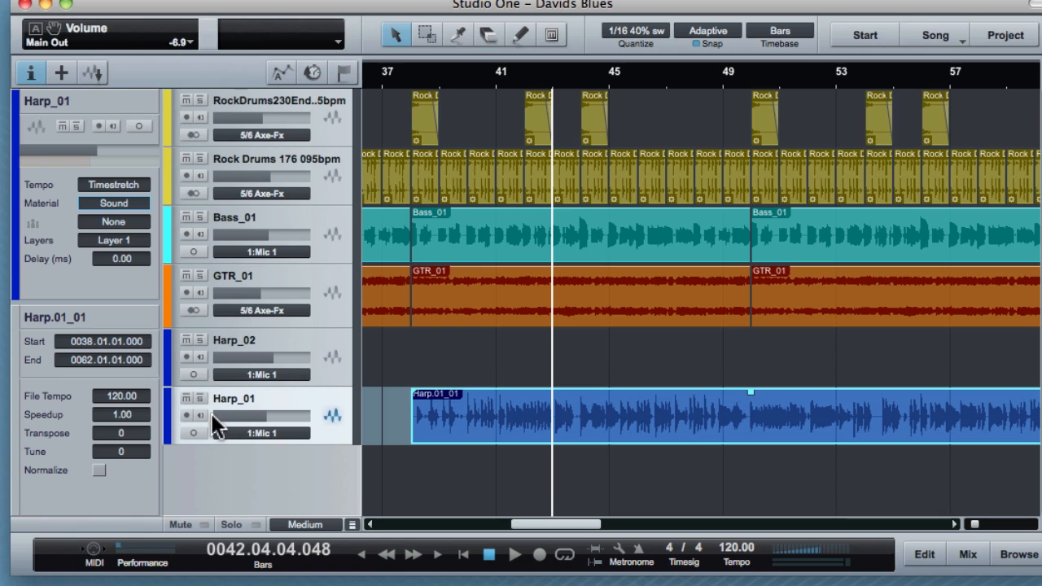
mouse_move(132, 432)
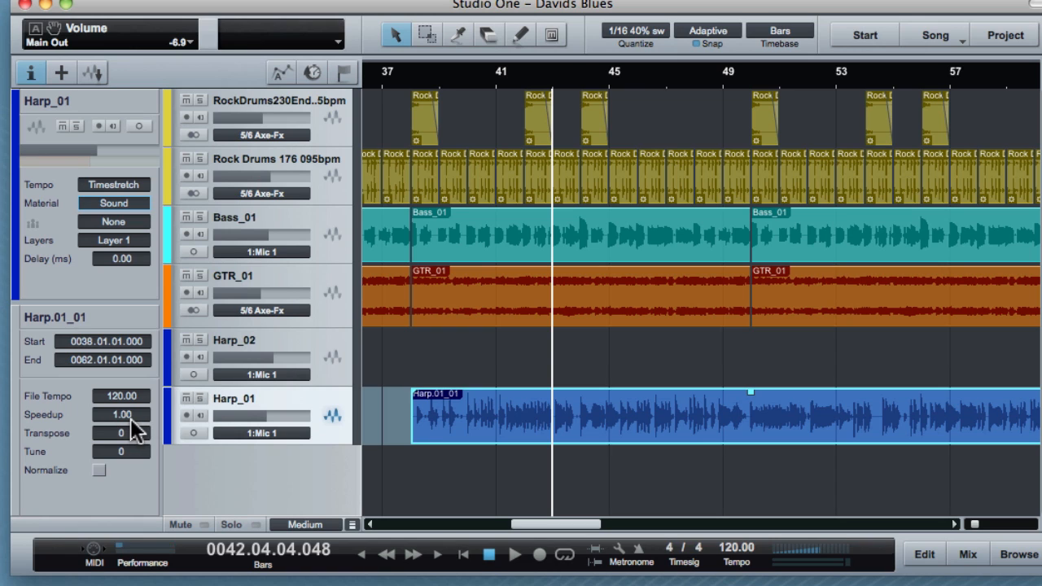
mouse_move(488, 431)
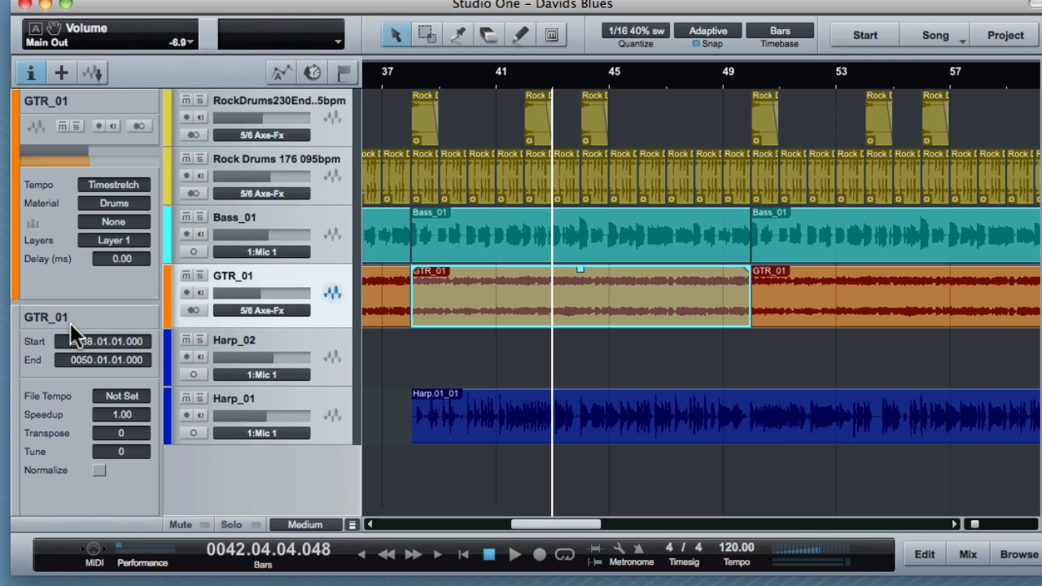
left_click(460, 415)
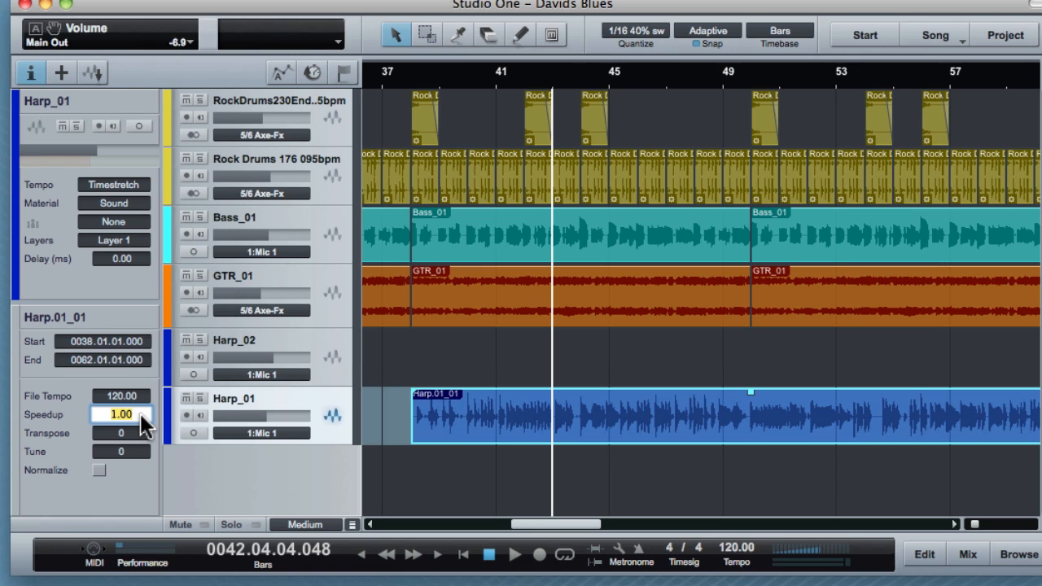
type("2")
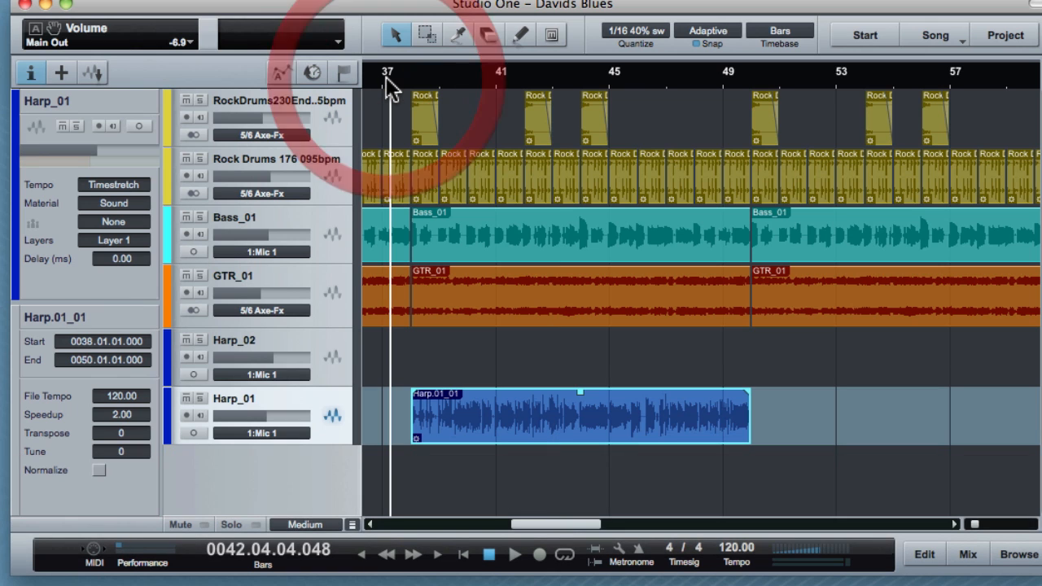
Step: Play the double-speed harmonica solo from bar 37, soloing then unsoloing Harp_01, Main Out at +1.8 dB
left_click(488, 554)
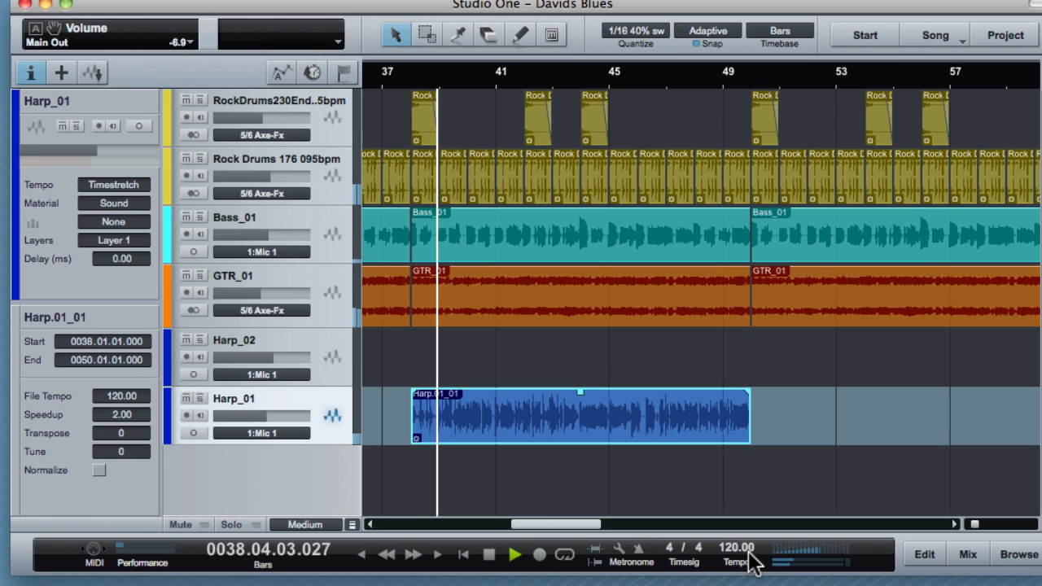
key("f3")
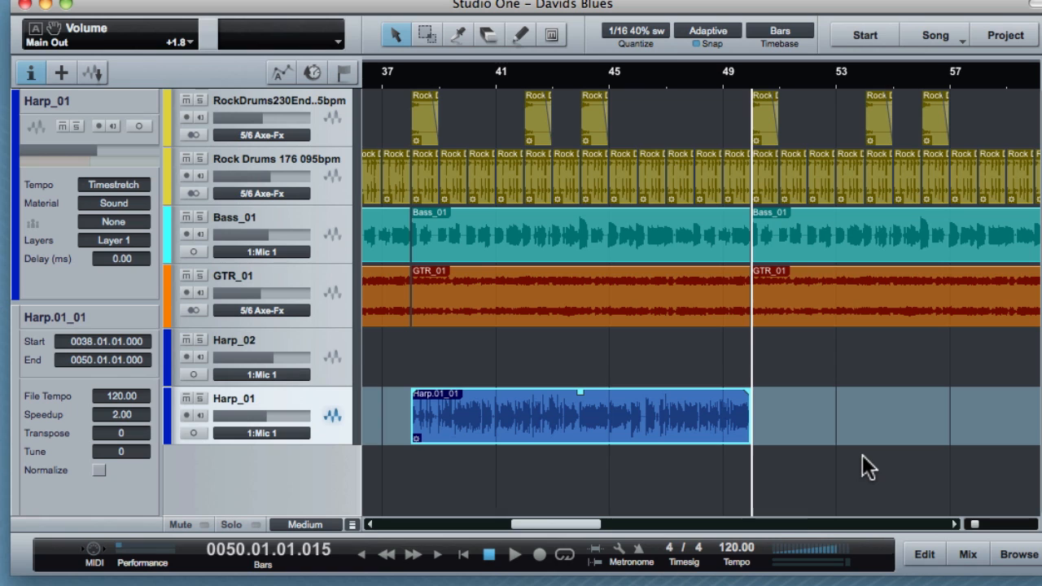
mouse_move(600, 425)
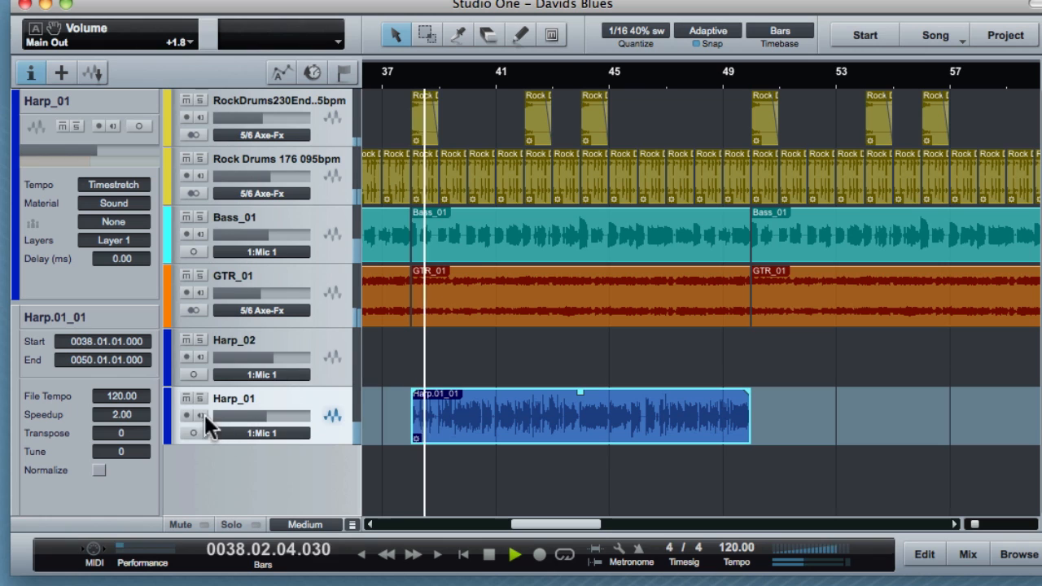
left_click(199, 398)
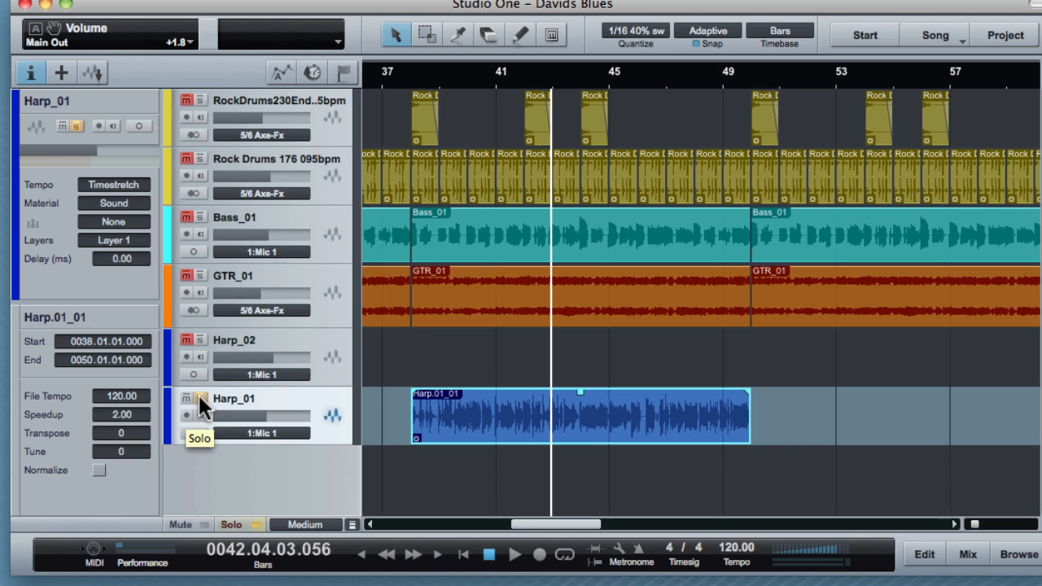
left_click(515, 554)
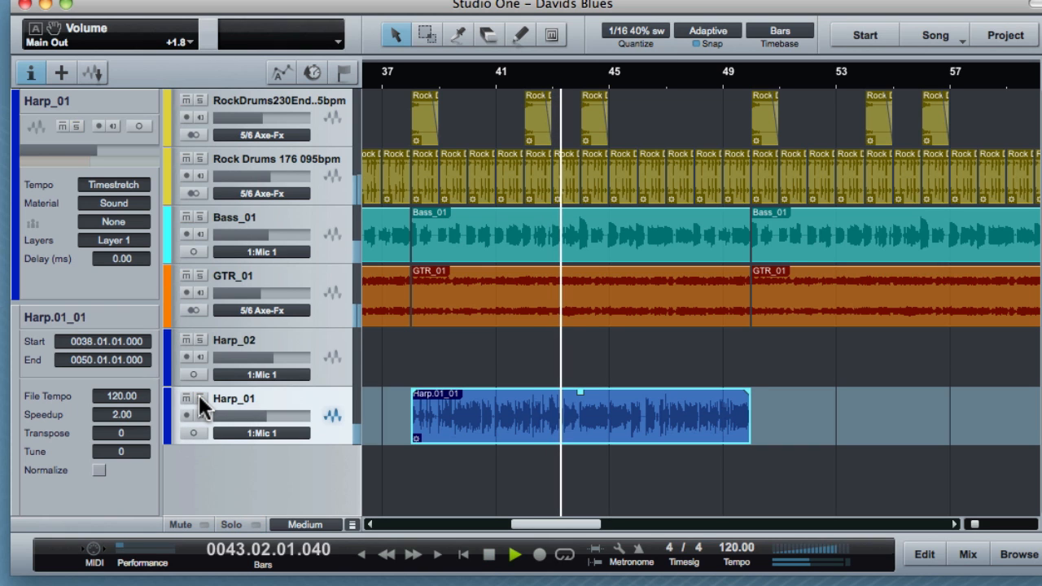